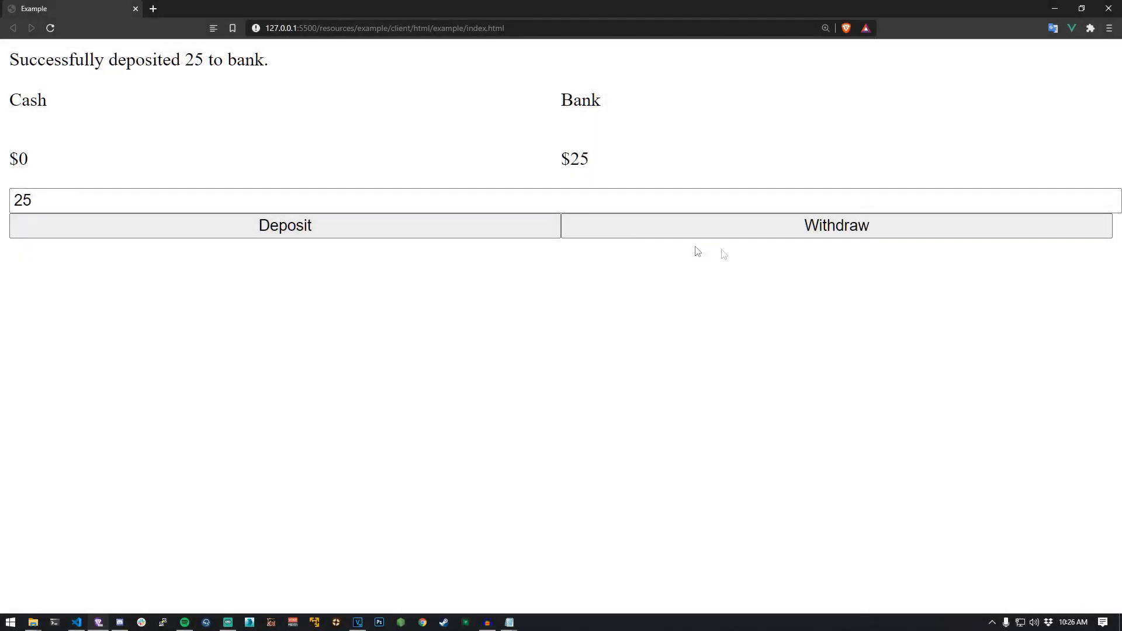
Withdraw and deposit 25, then withdraw 5 twice, leaving $10 cash and $15 in the bank
left_click(835, 226)
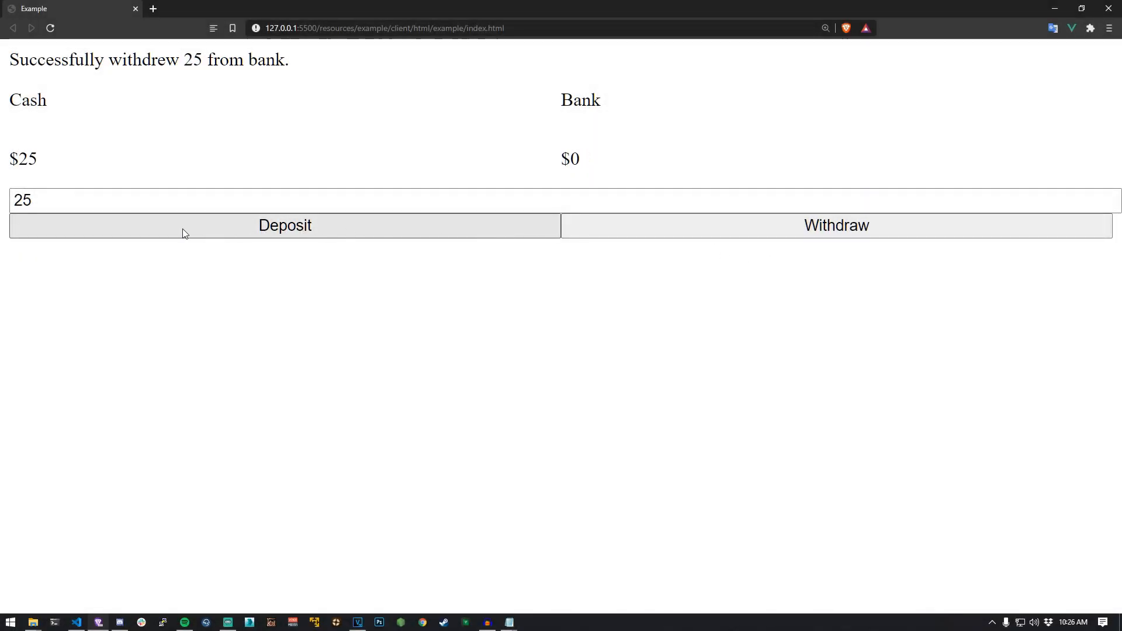
left_click(284, 225)
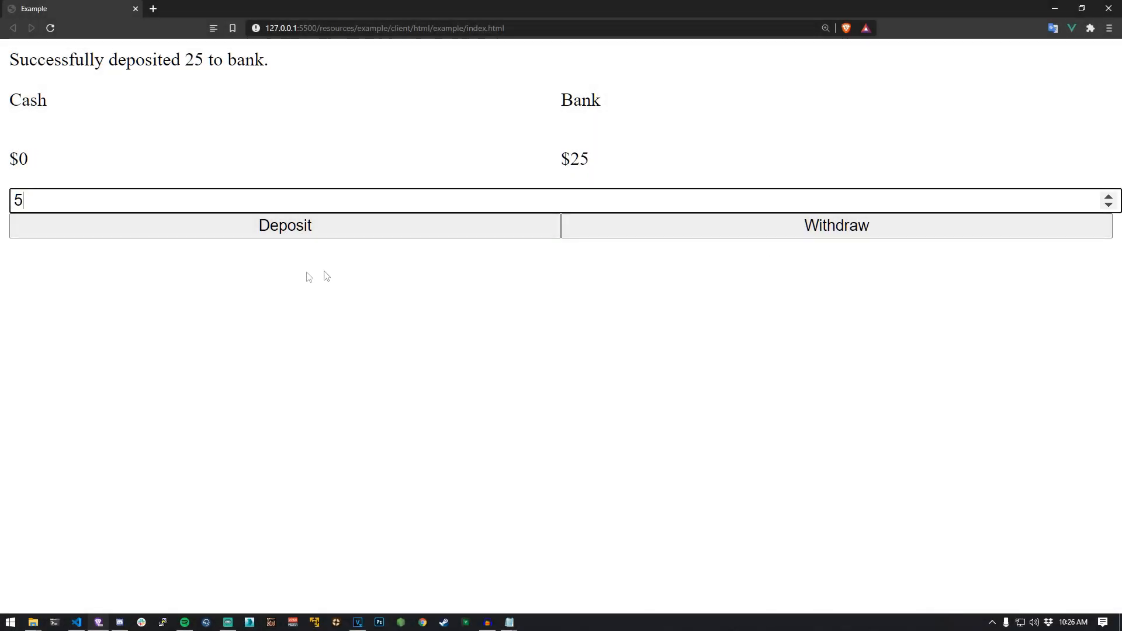
left_click(835, 226)
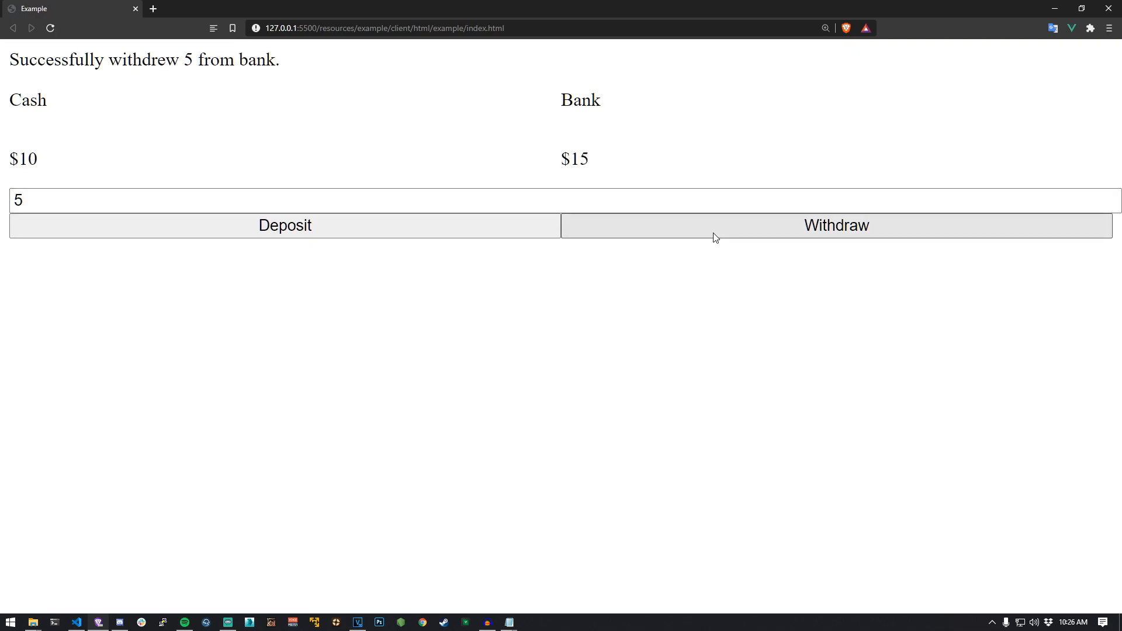
left_click(835, 226)
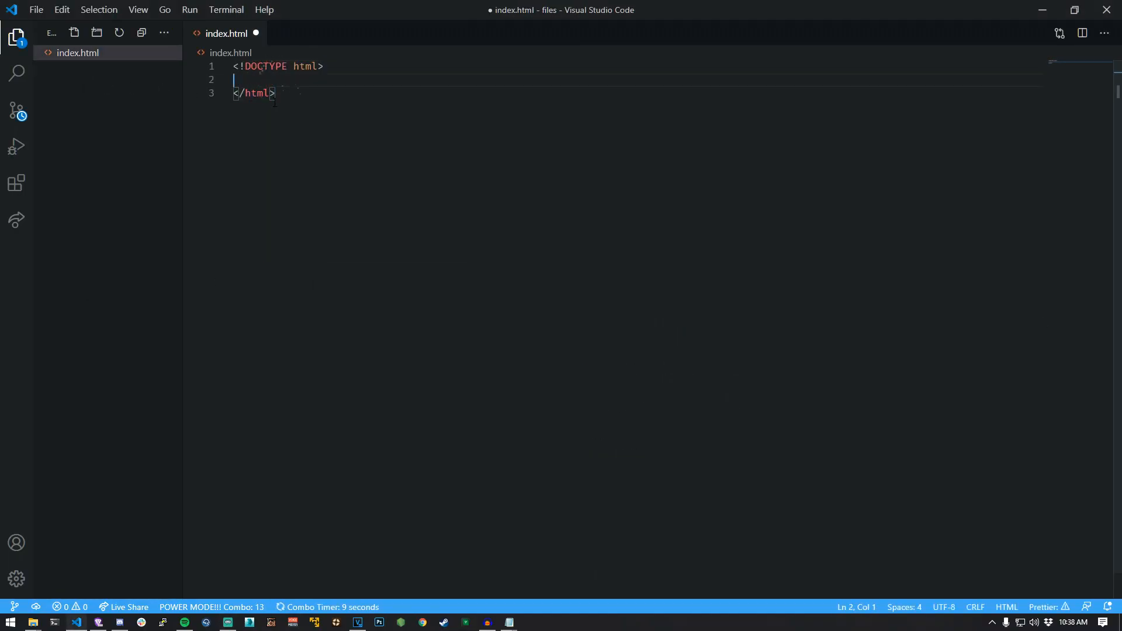
type("<head>")
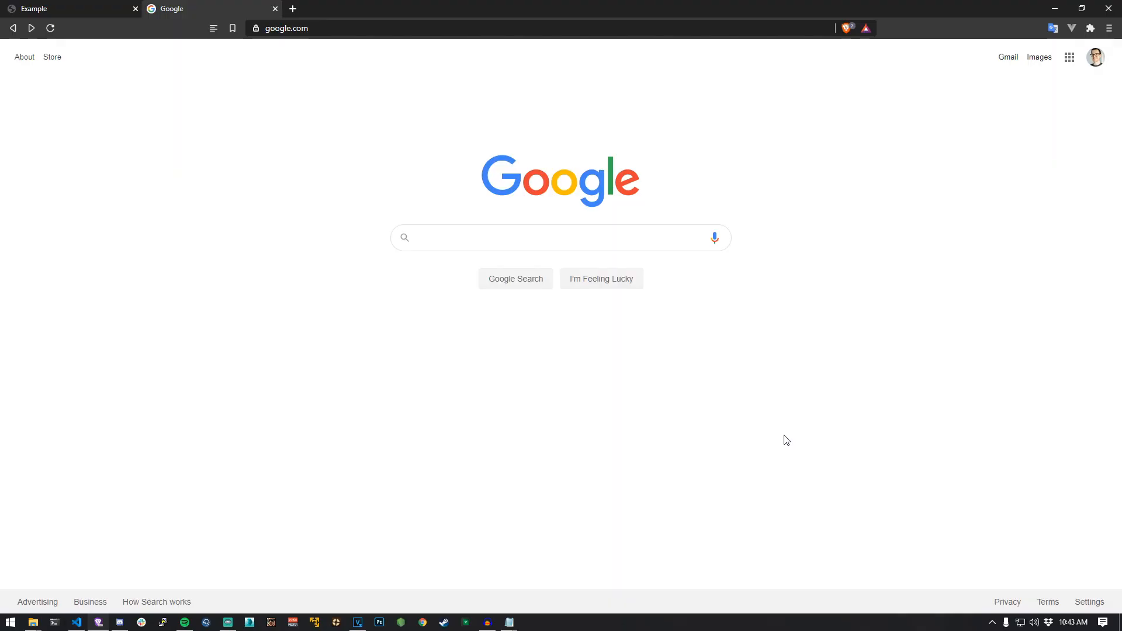
Search Google for 'vue.js cdn' and scroll the installation page to the Direct <script> Include section
type("vue.js cd")
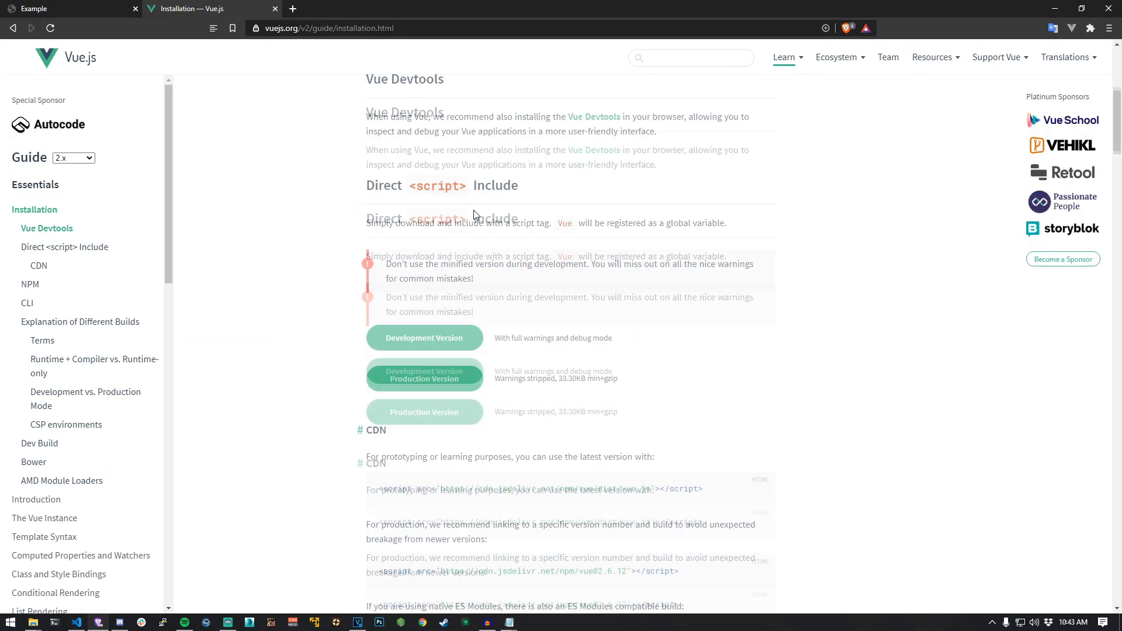
scroll("down", 3)
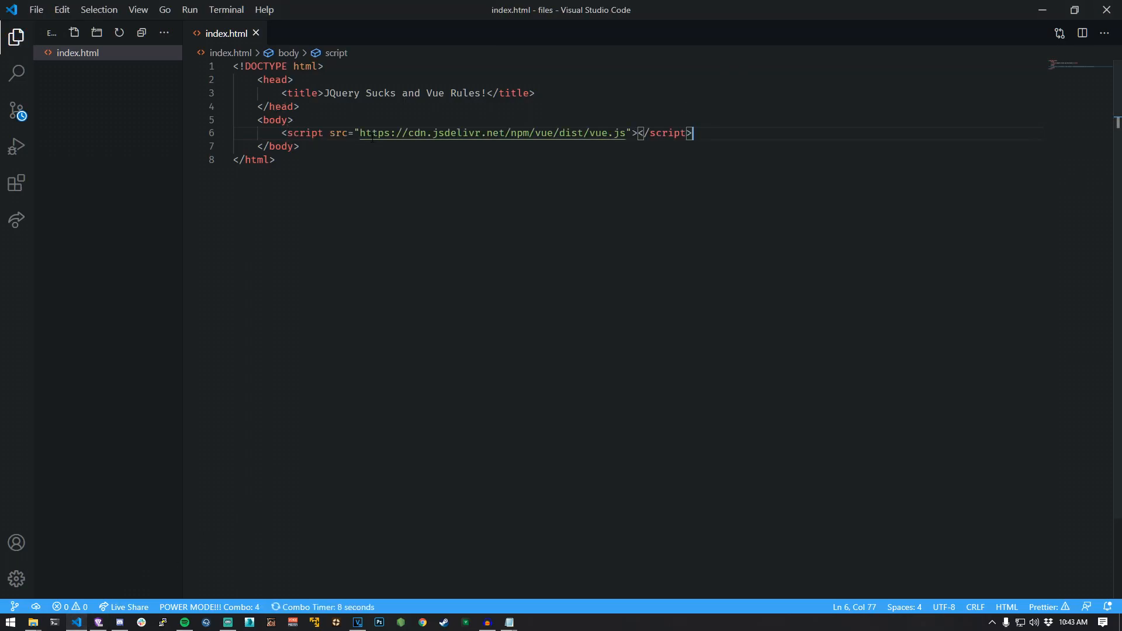
Add <div id="app">{{ message }}</div> inside the body above the Vue script tag
key("Enter")
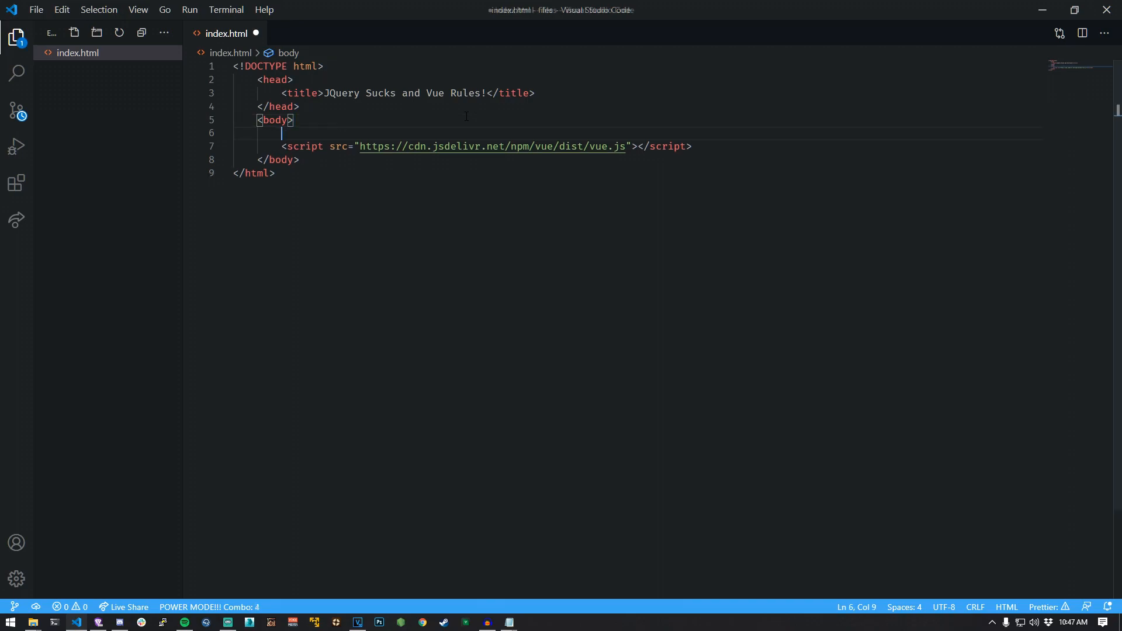
type("<div id=\"app\">")
type("{{ message }}")
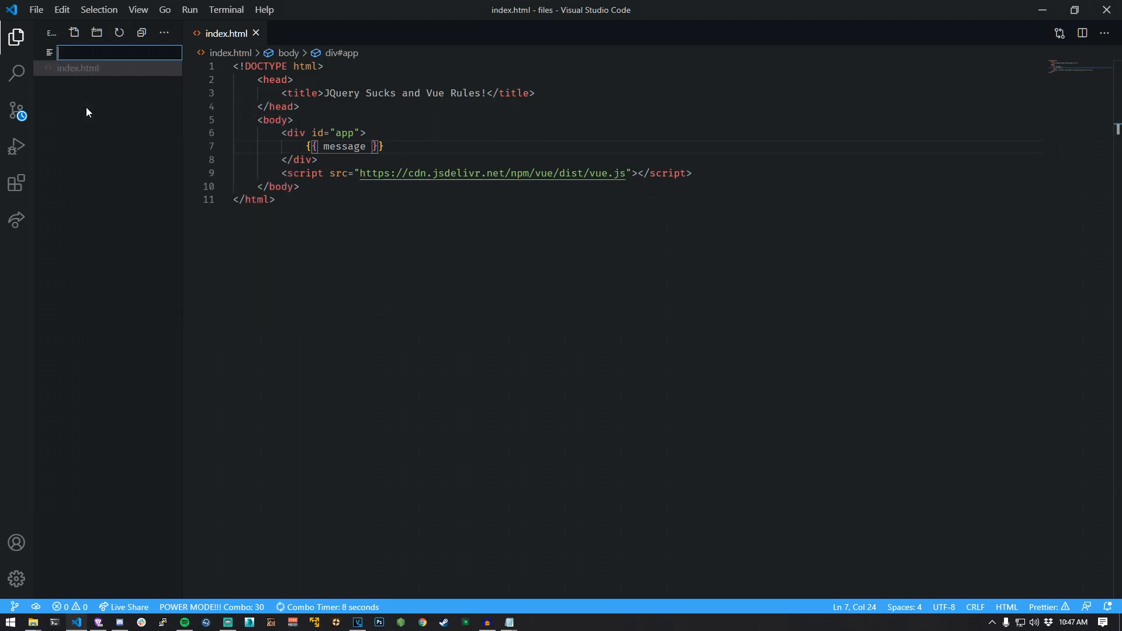
Write a Vue instance on #app with message 'JQuery sucks!' in app.js and load it via <script src="app.js">
left_click(67, 68)
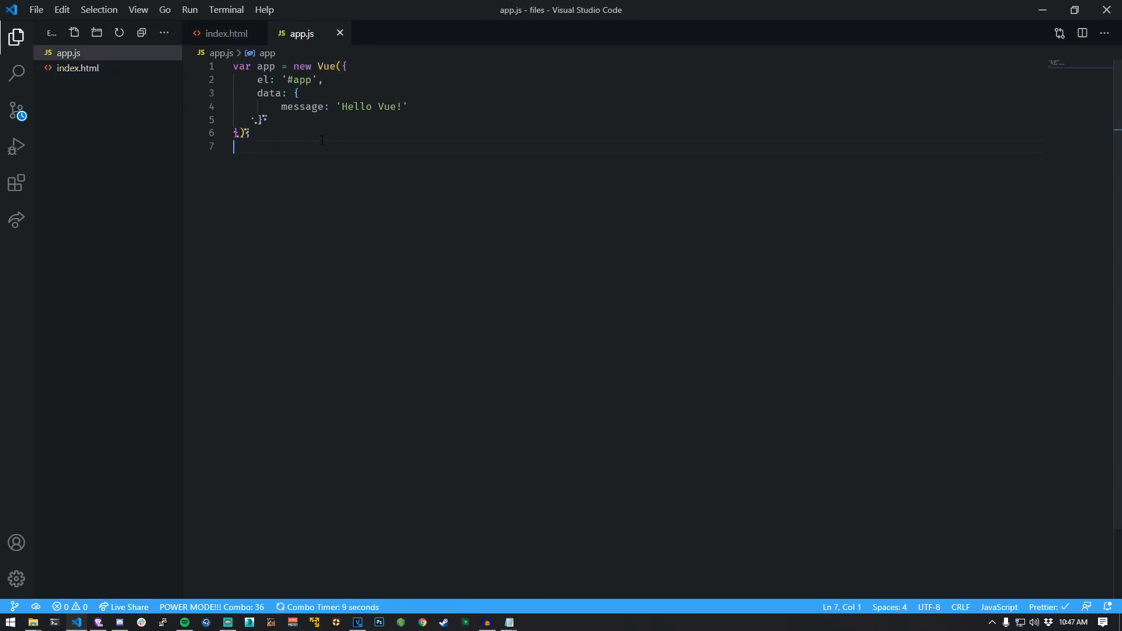
type("JQuery")
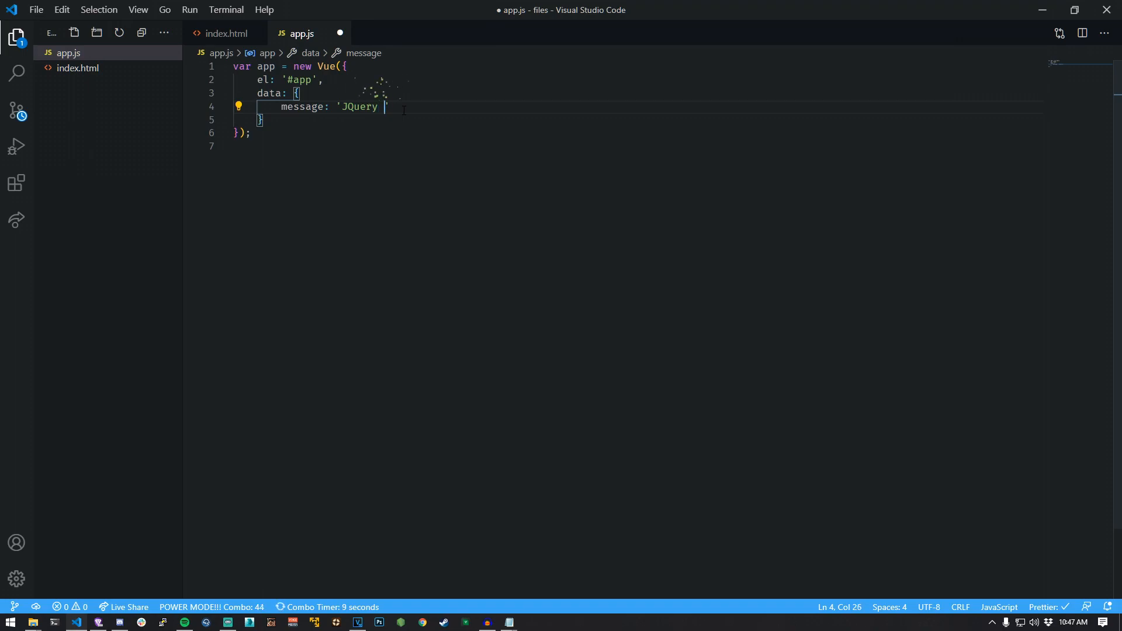
left_click(226, 33)
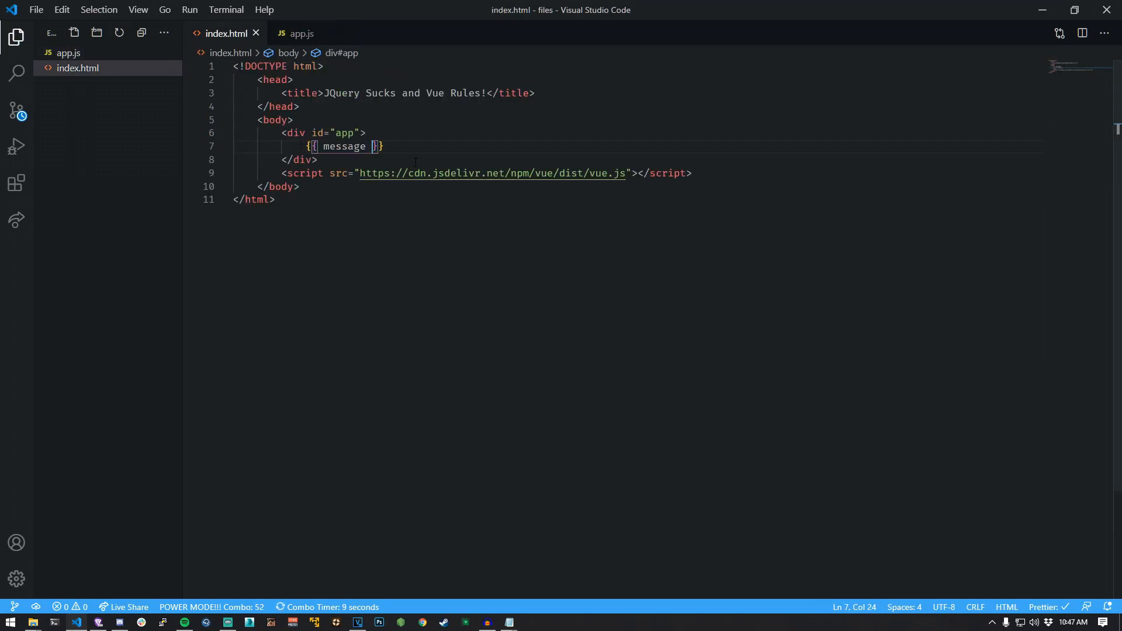
type("<script src=\"app.js\"></script>")
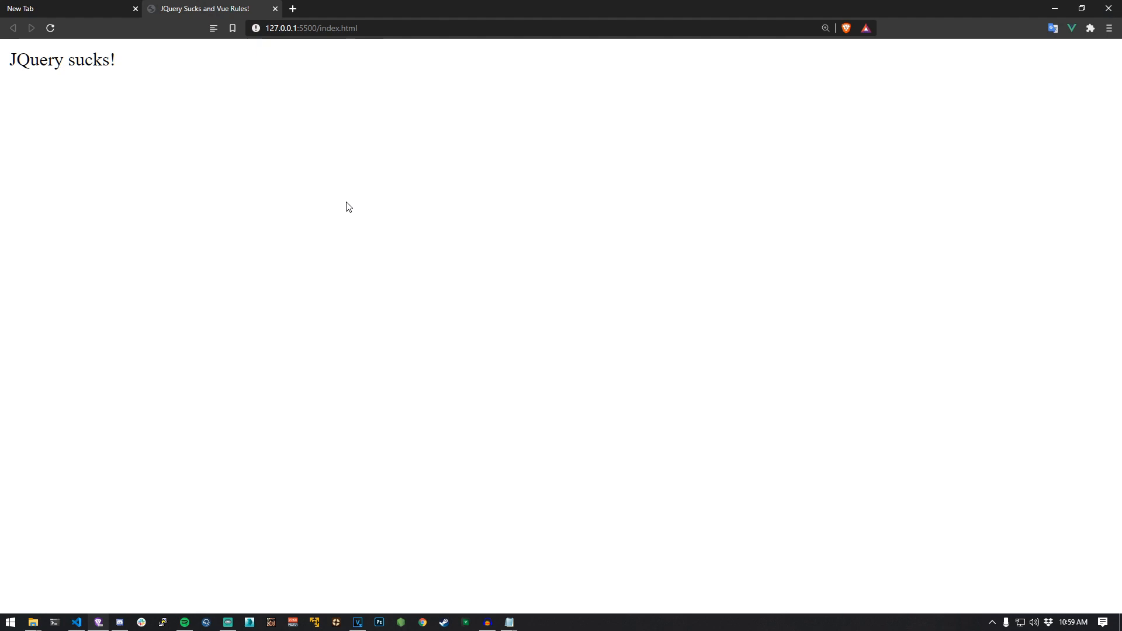
left_click(98, 622)
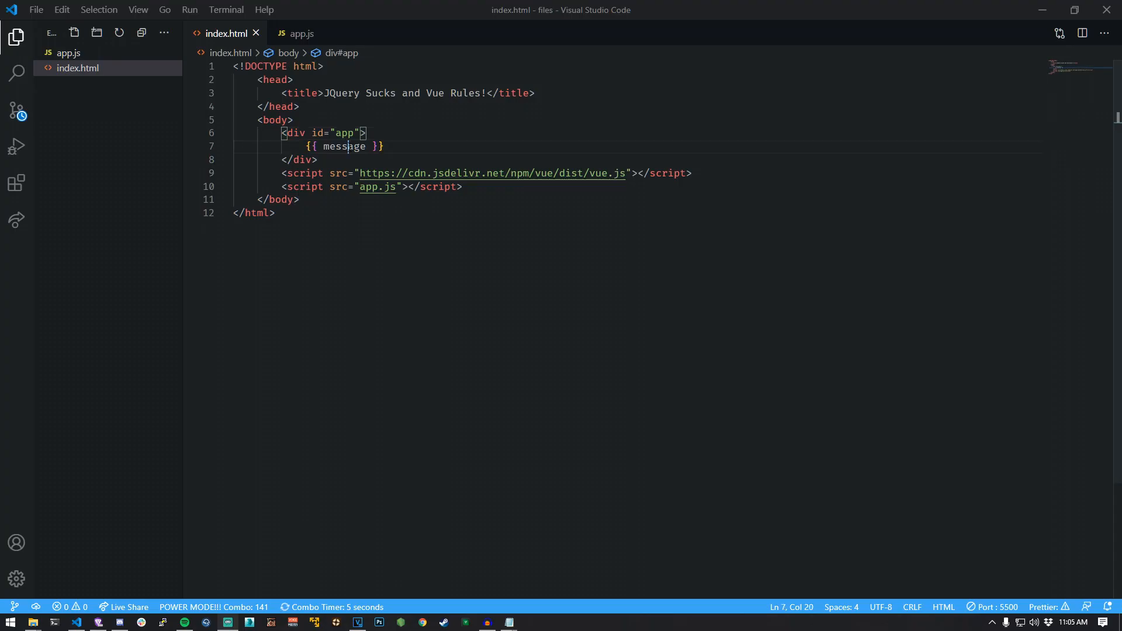
type("value")
type("<button @click=")
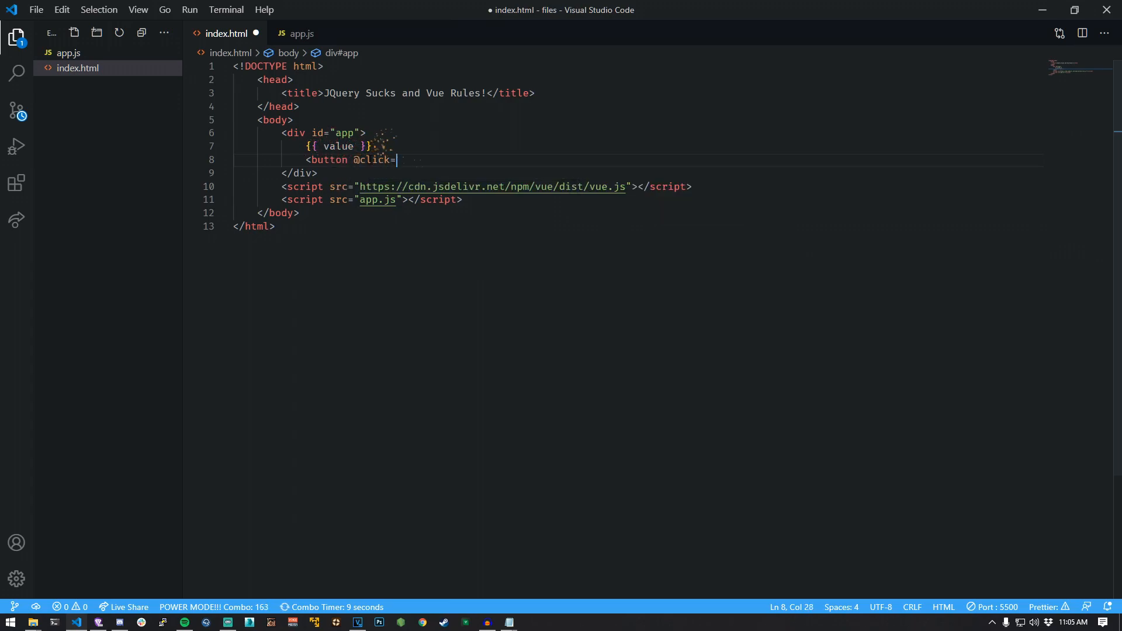
type("\"increment")
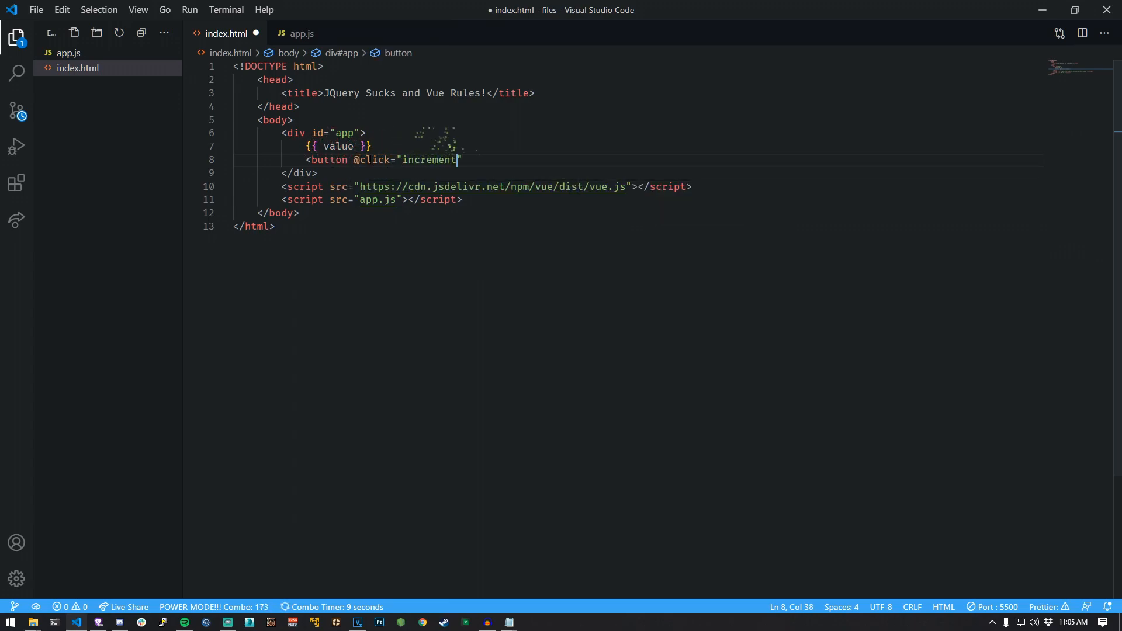
type("\">Click Me!</button>")
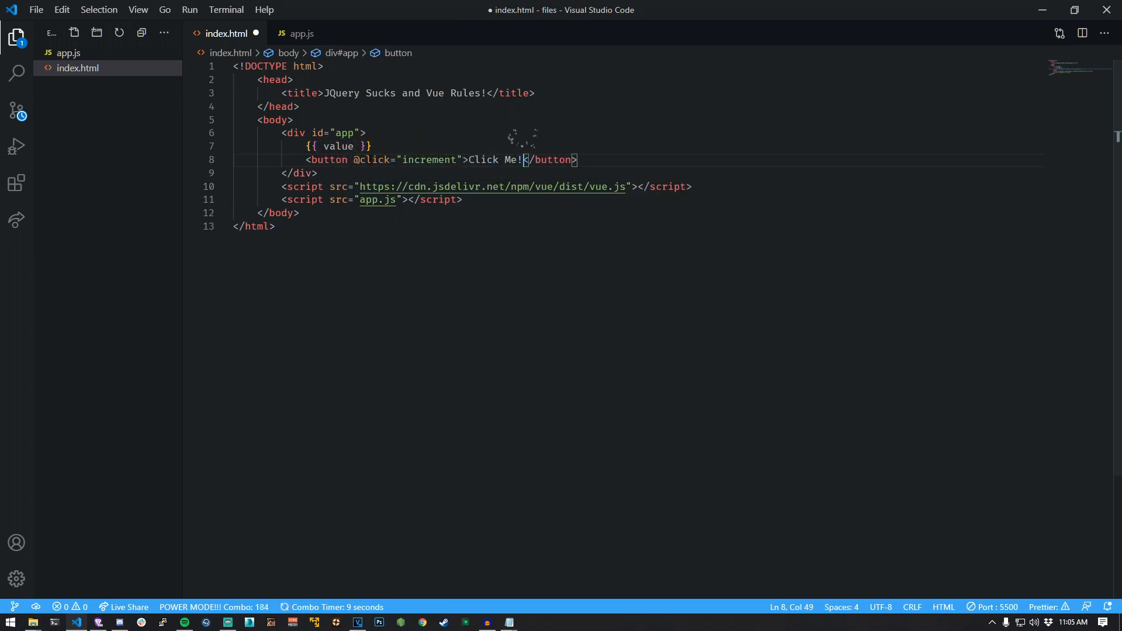
left_click(301, 33)
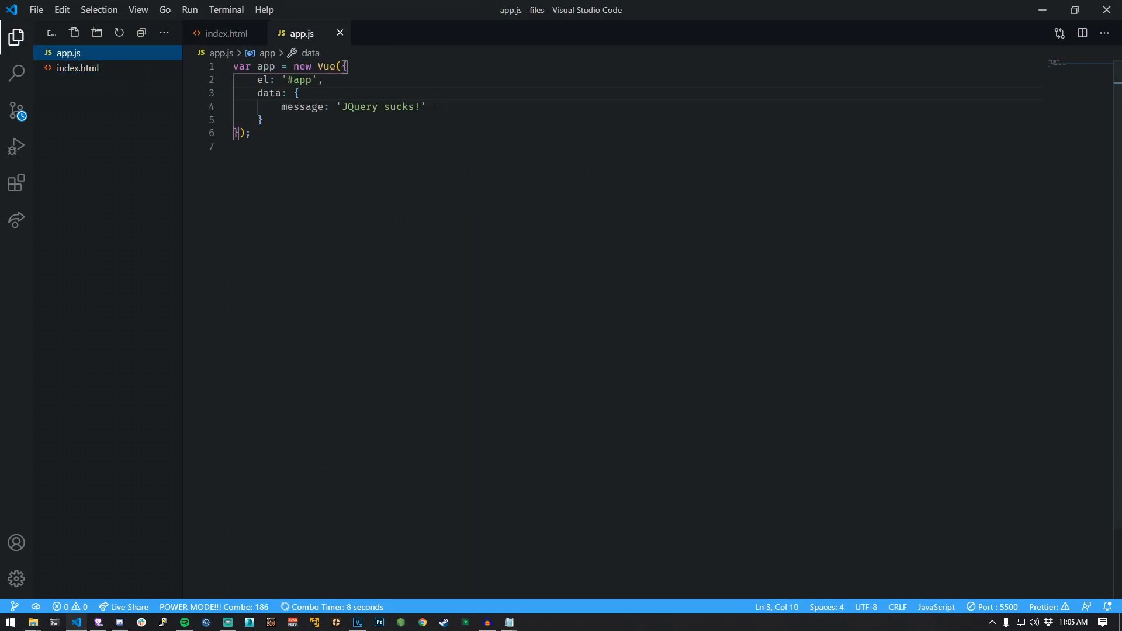
Make data() return value: 0, add an increment method, and click the counter up in the browser
left_click(427, 106)
type("d")
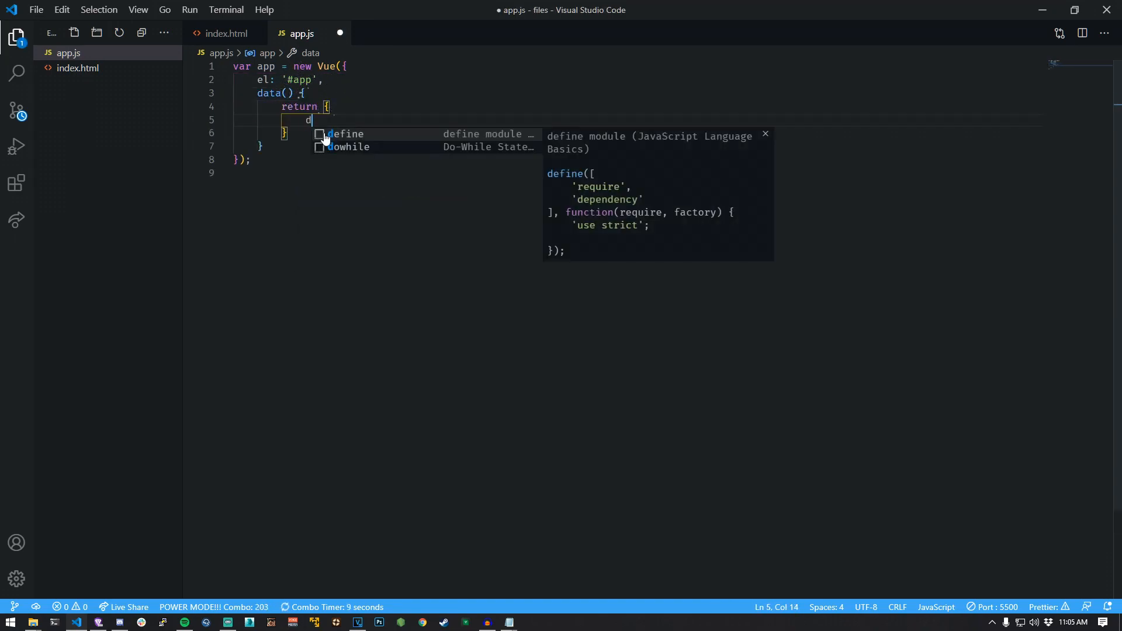
type("value: 0")
type("methods: {")
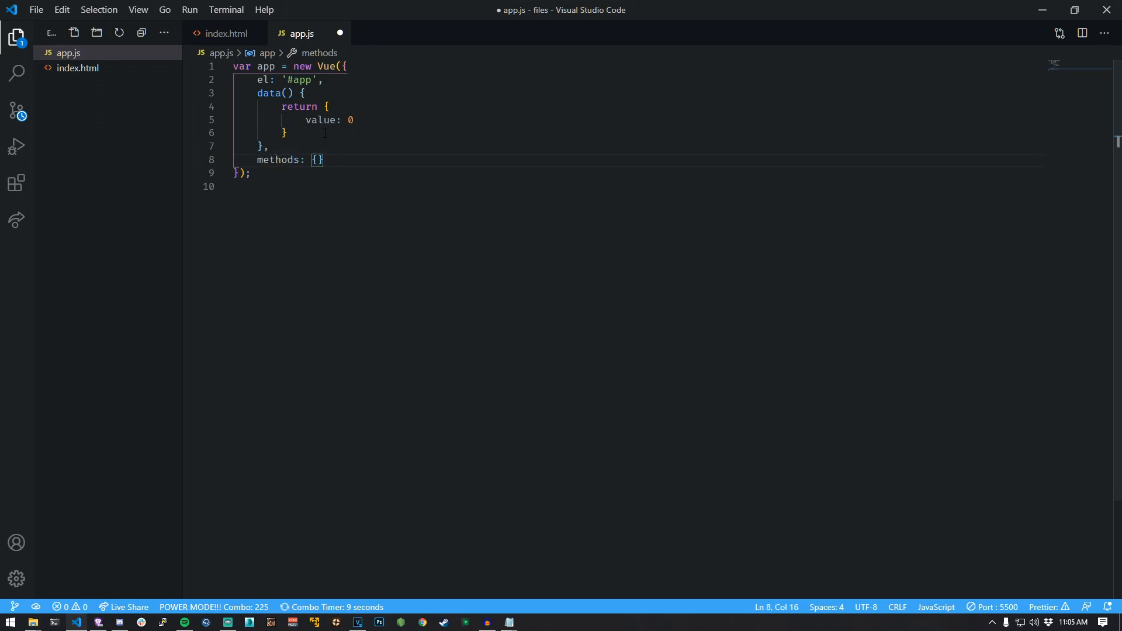
type("incre")
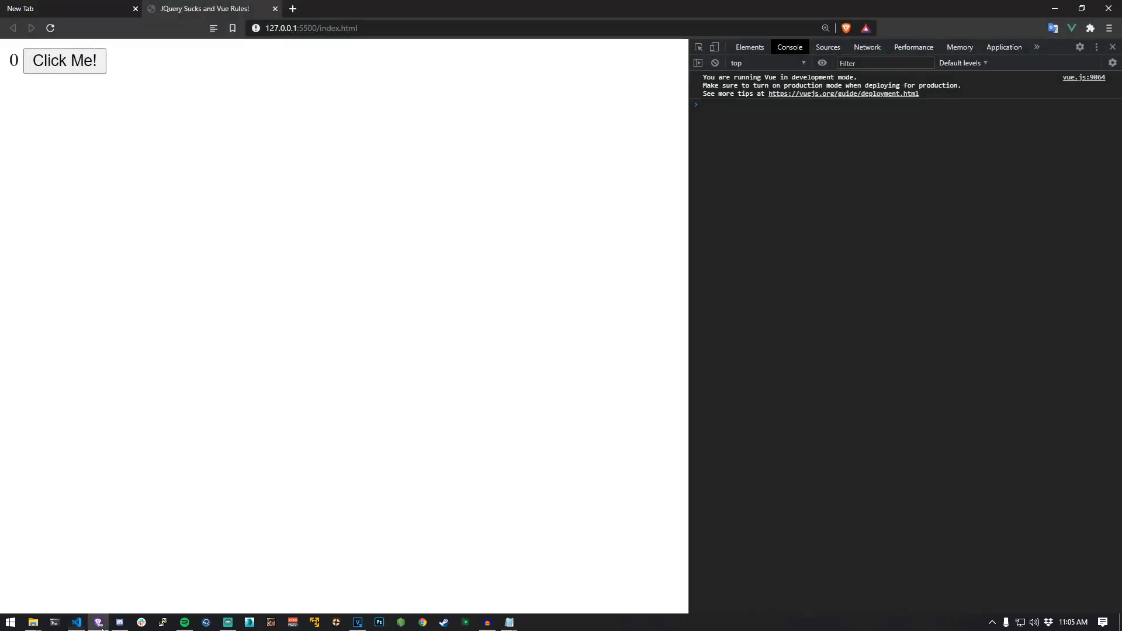
left_click(64, 60)
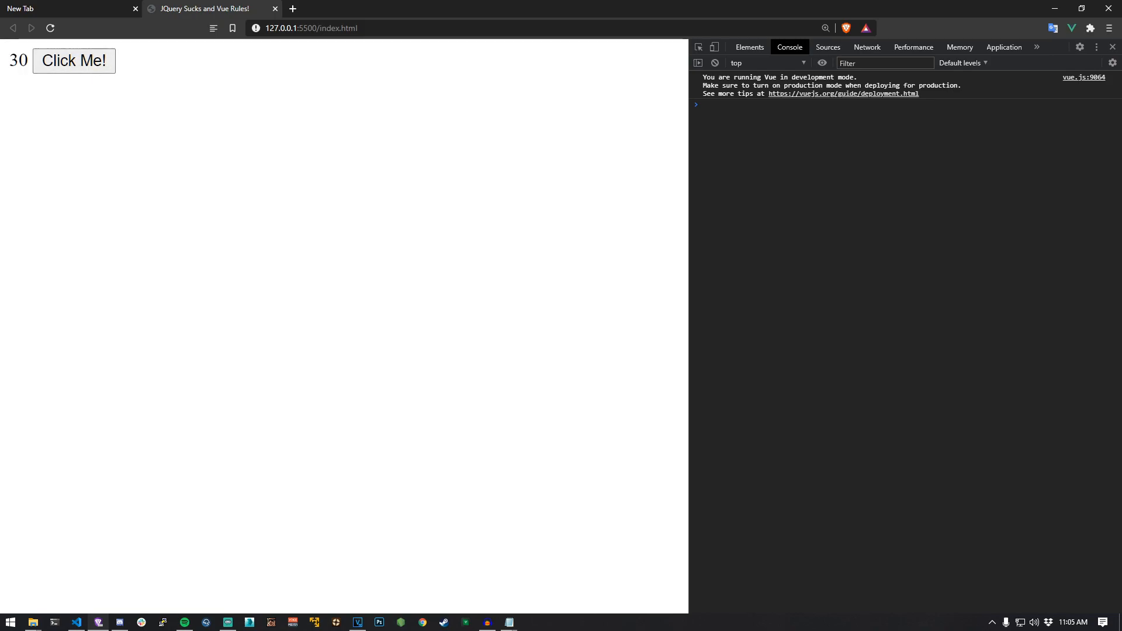
Replace the counter markup with a username input and add username: '' to the app data
left_click(98, 626)
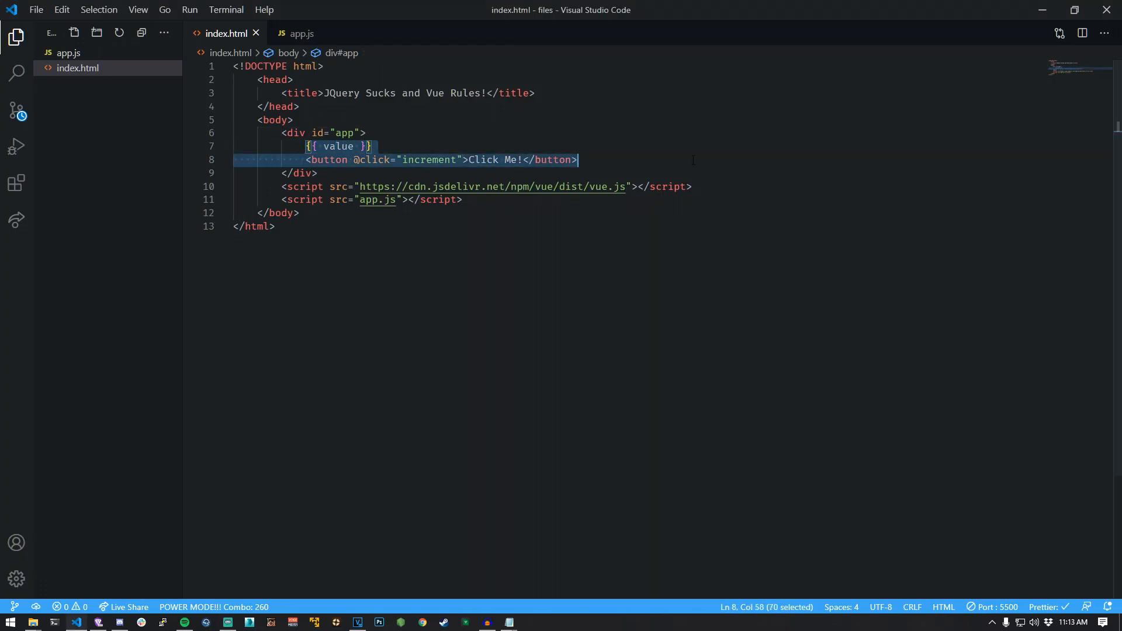
key("Delete")
type("br")
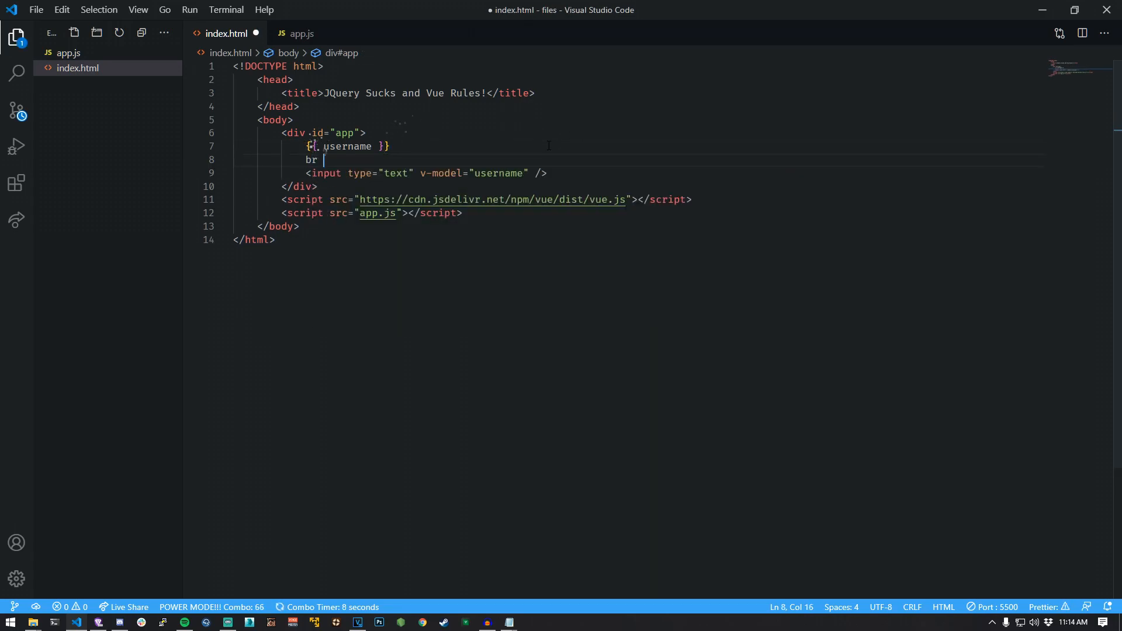
left_click(301, 33)
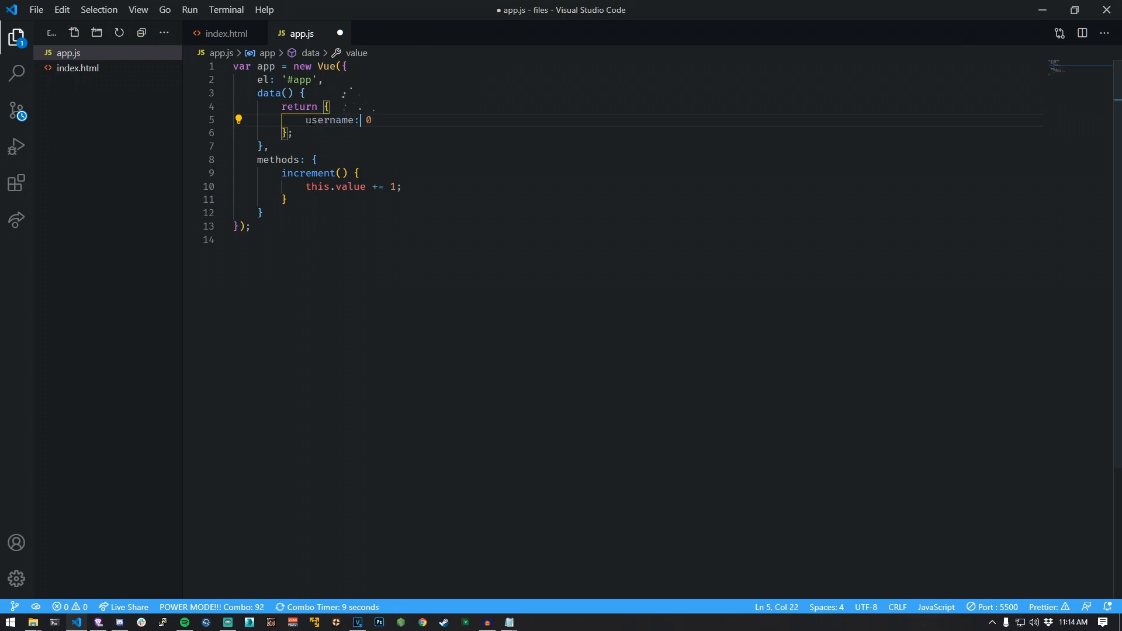
type("''")
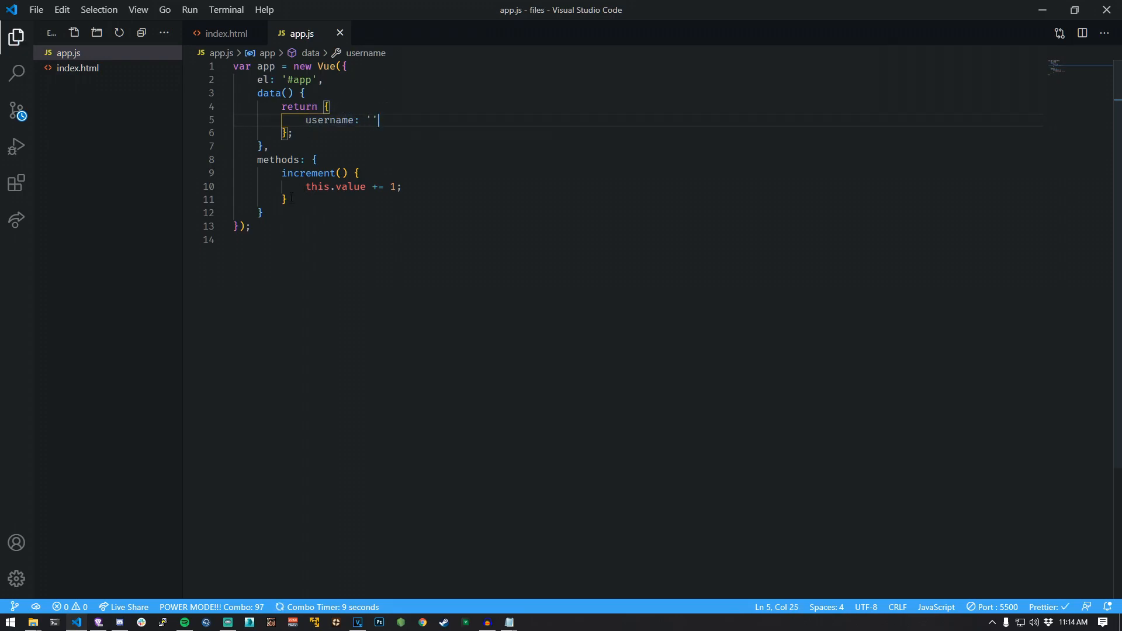
Add a <br /> and Submit button calling submit(), which logs this.username to the console
left_click(226, 32)
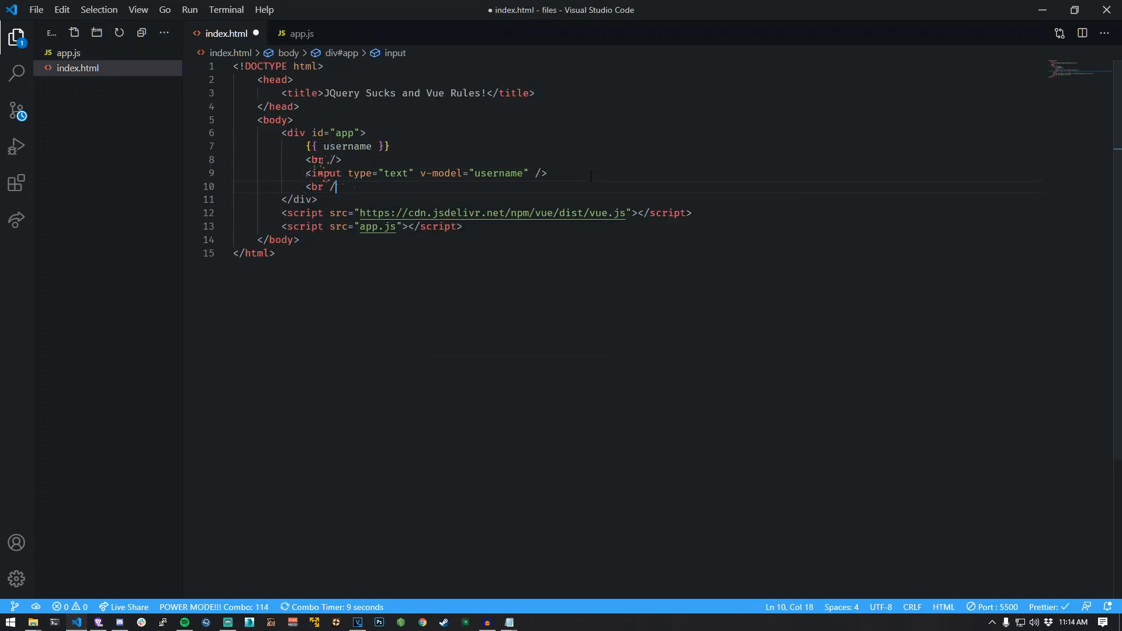
type("<button @click=\"subm")
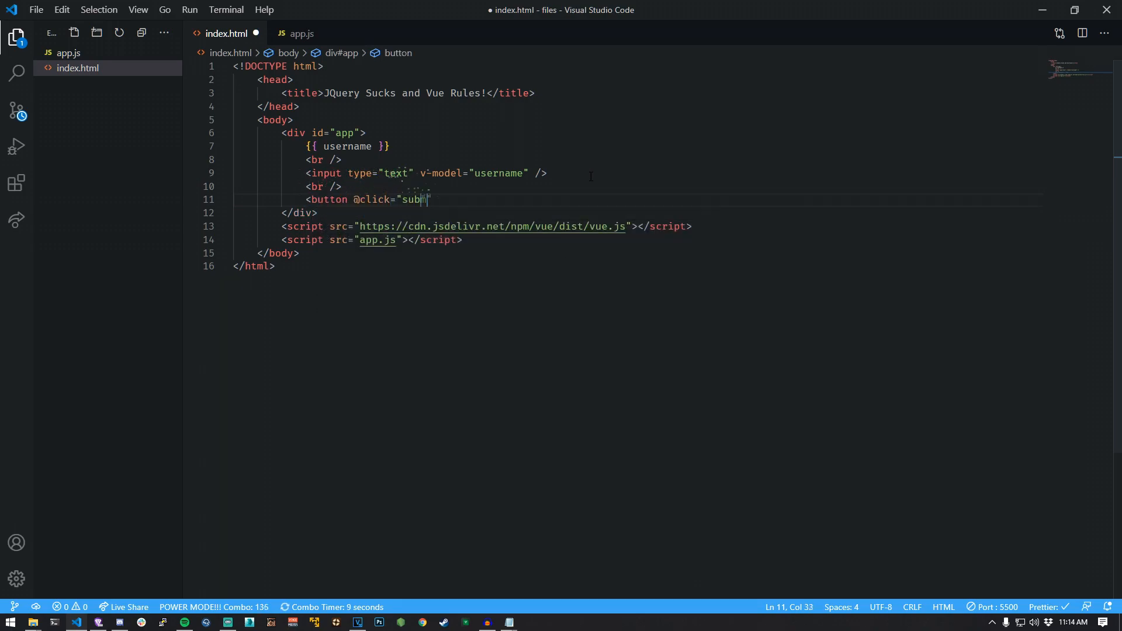
left_click(302, 34)
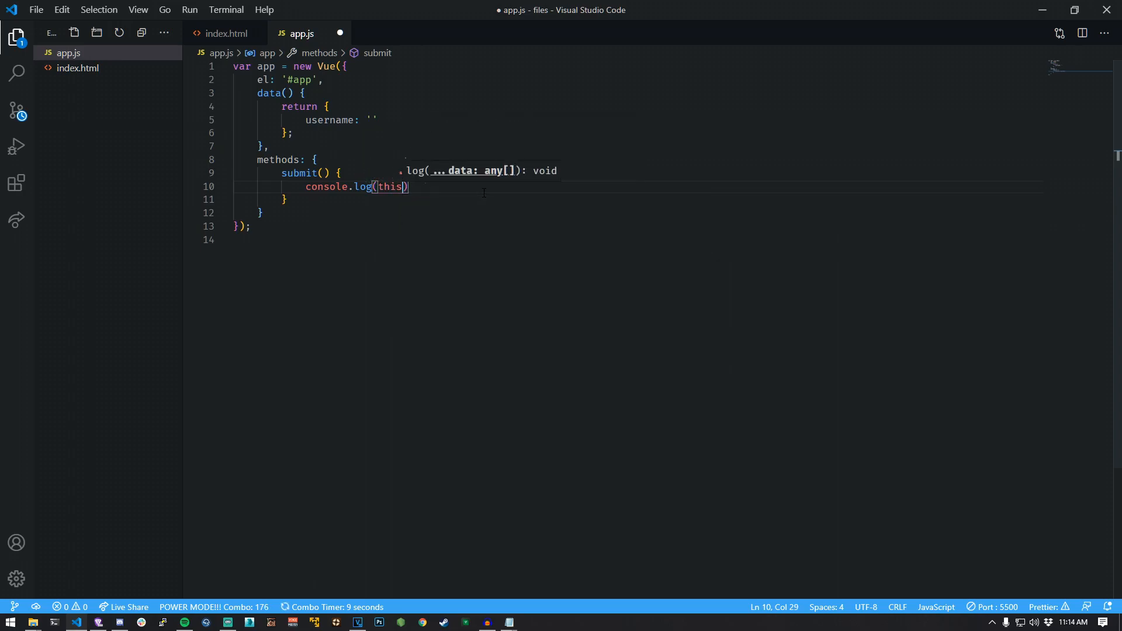
type(".username);")
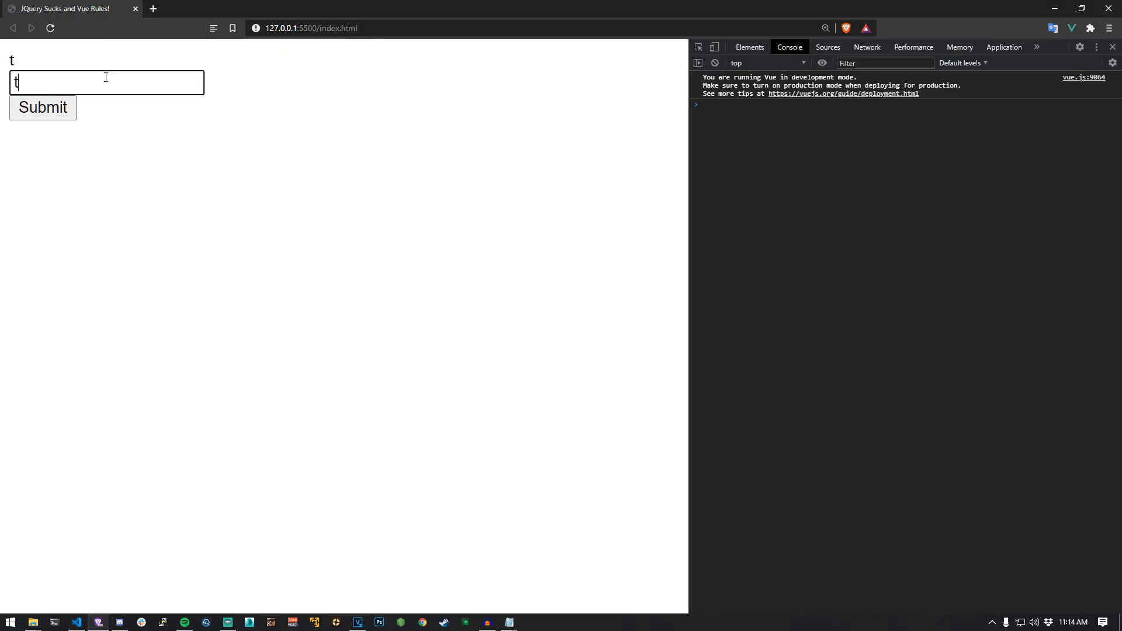
Enter a username on the page and submit it, watching it log in the DevTools console
left_click(42, 108)
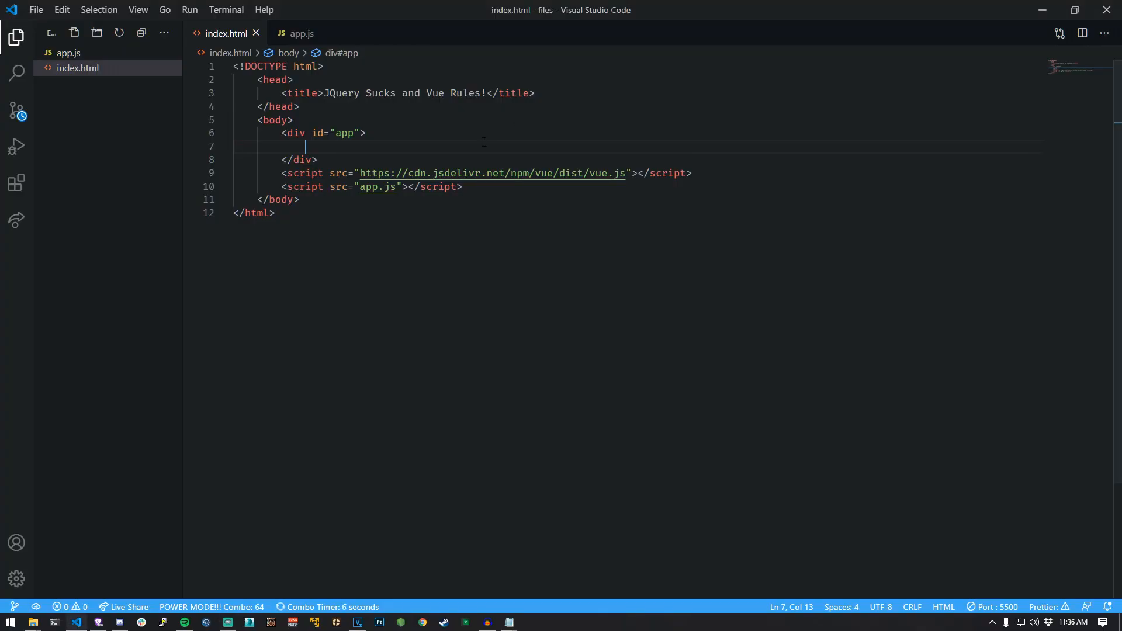
Add three <div v-if="page === N"> Hello blocks and a Go To Next Page button calling nextPage
type("<div v-if=")
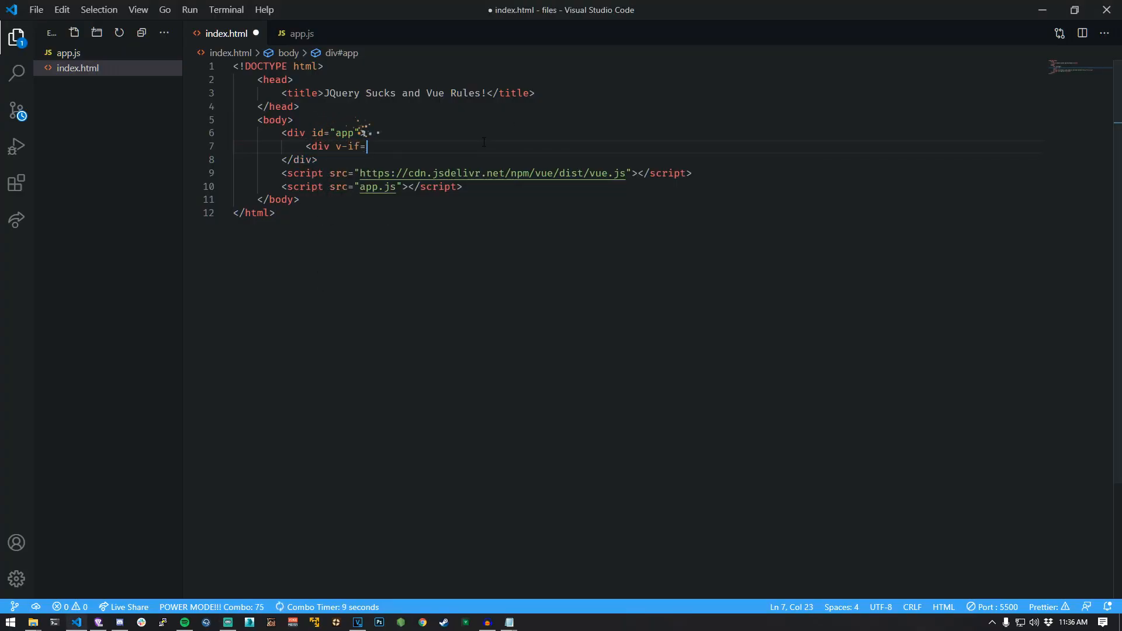
type("\"page === 0\">")
type("<button @click=\"next")
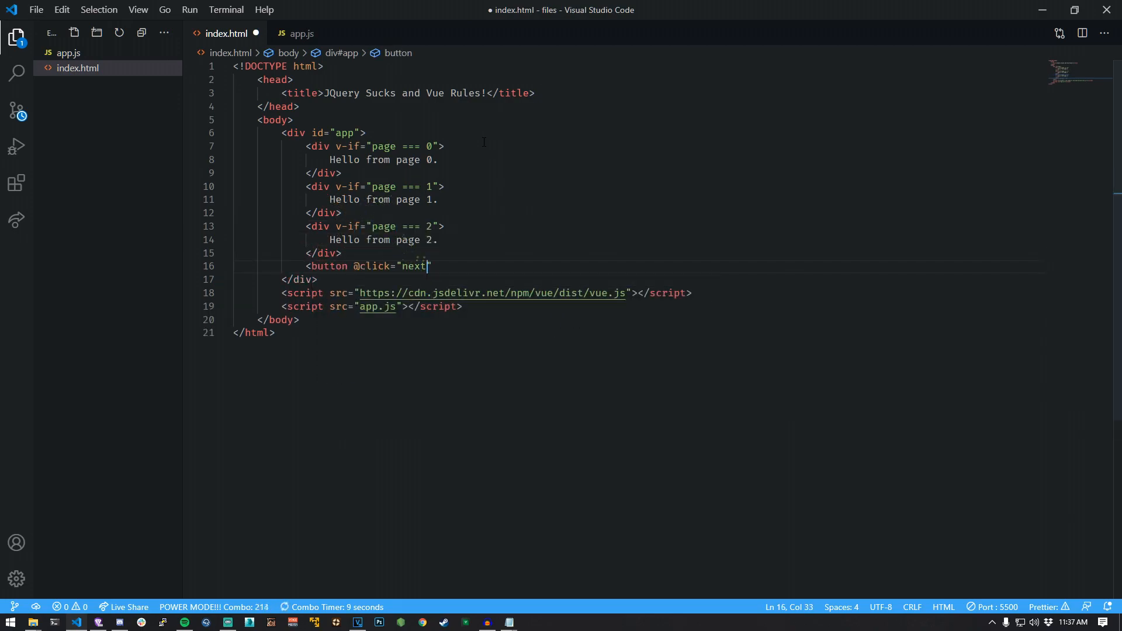
type("Page\">Go To Next Page</button>")
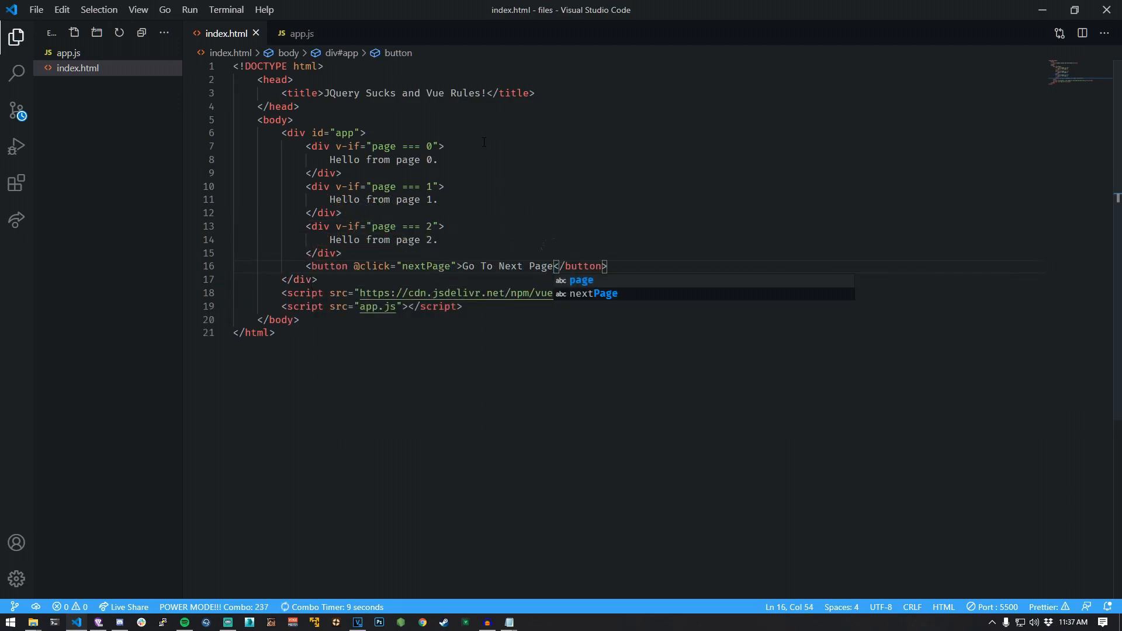
Set data to page: 0, add nextPage() wrapping to 0 when page >= 3, and cycle pages in the browser
left_click(302, 33)
type("if (this.page > ")
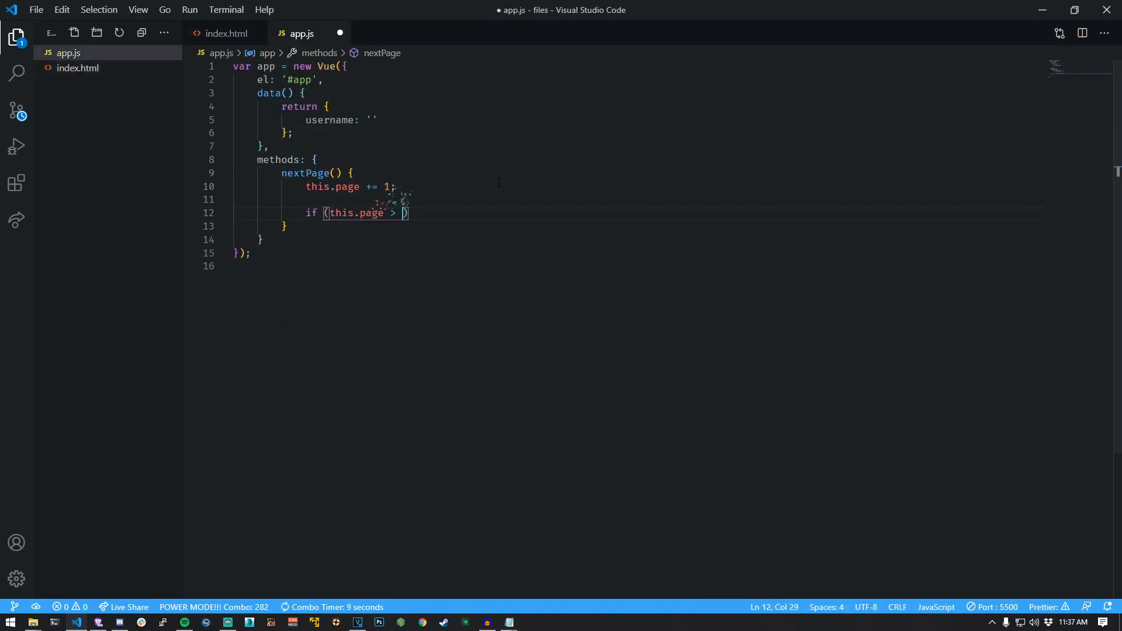
type("= 3")
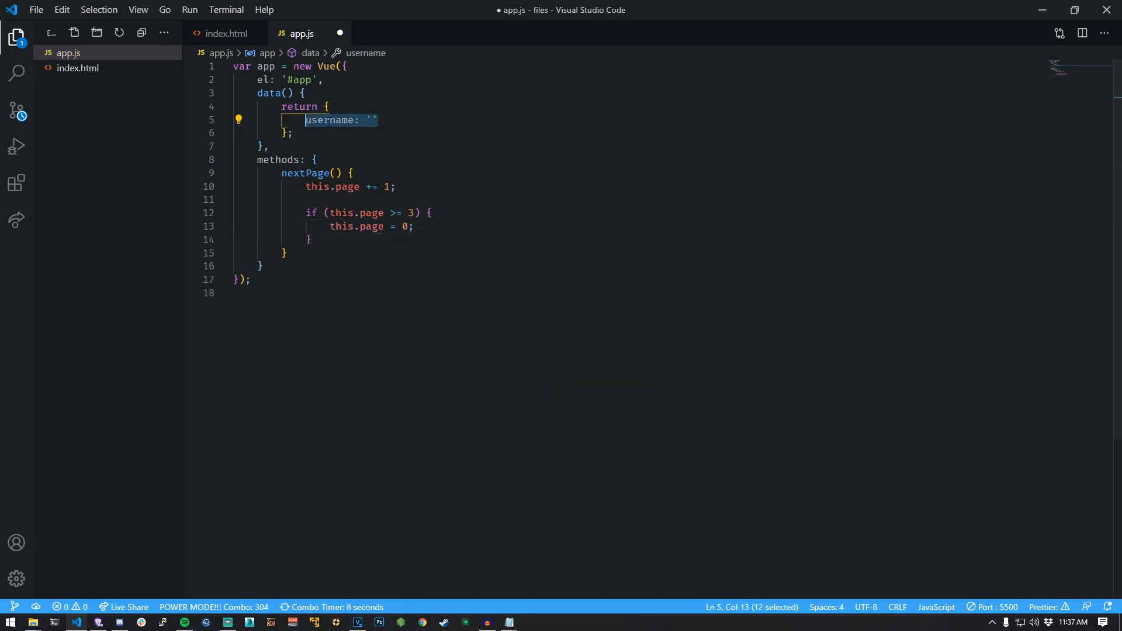
type("page: 0")
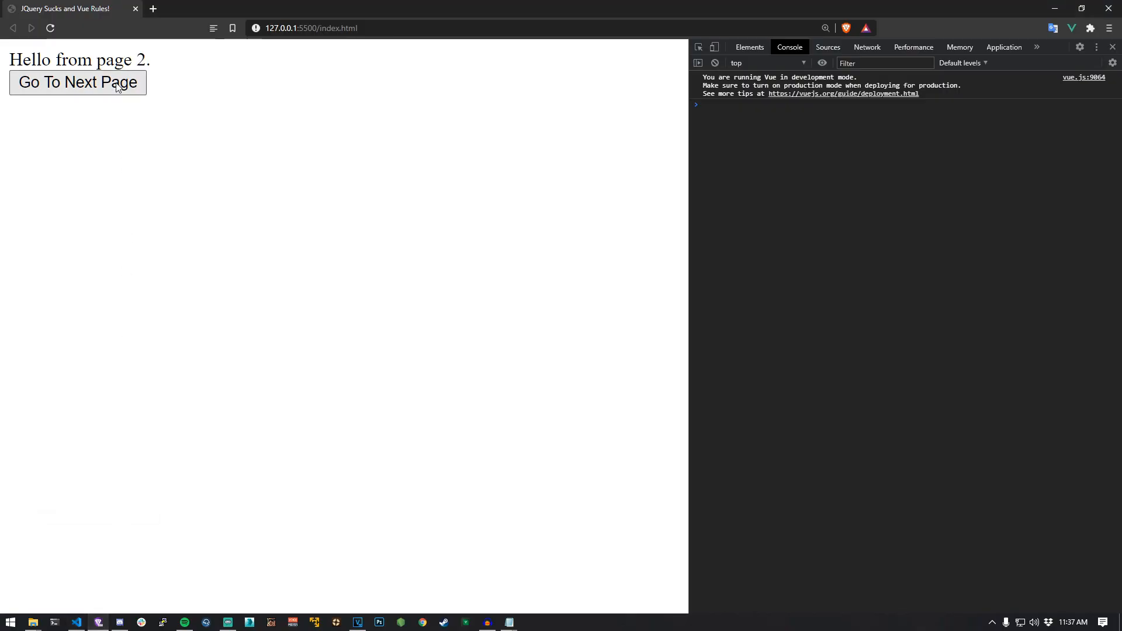
left_click(77, 82)
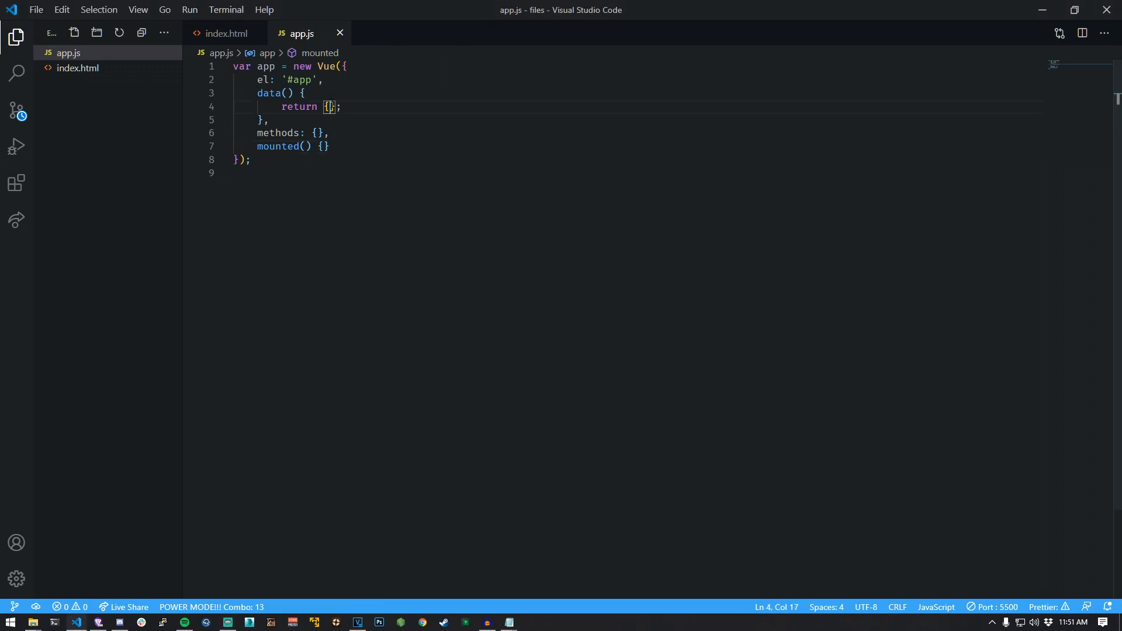
Add vehicles: [] data, assign 'vehicle1' to 'vehicle4' in mounted(), and start selectVehicle(value)
type("vehicles: []")
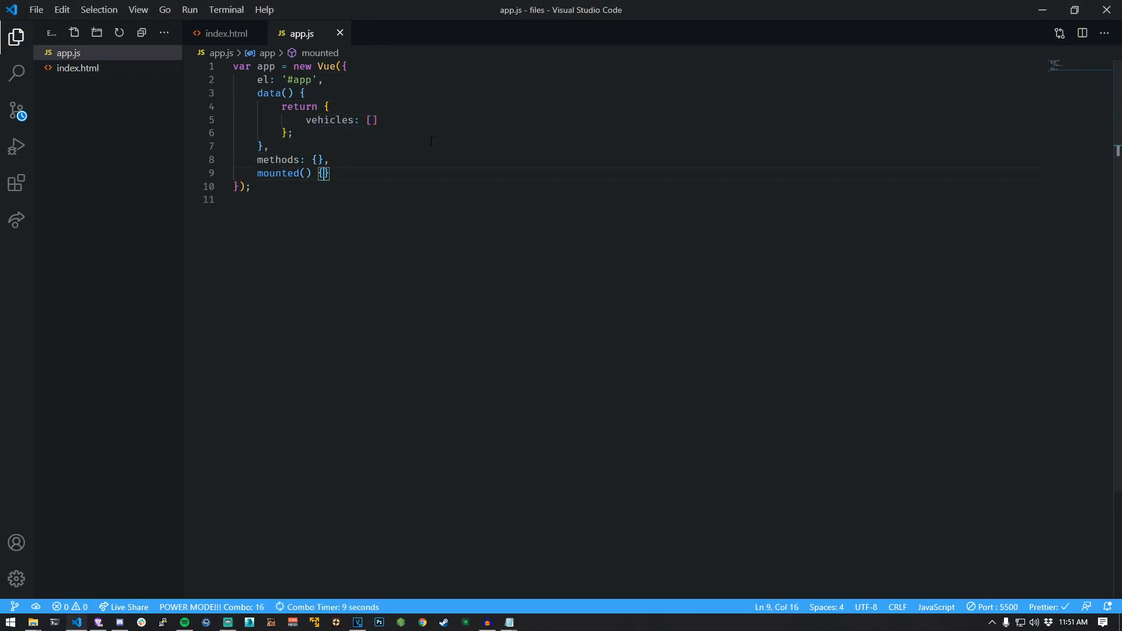
type("this.vehi")
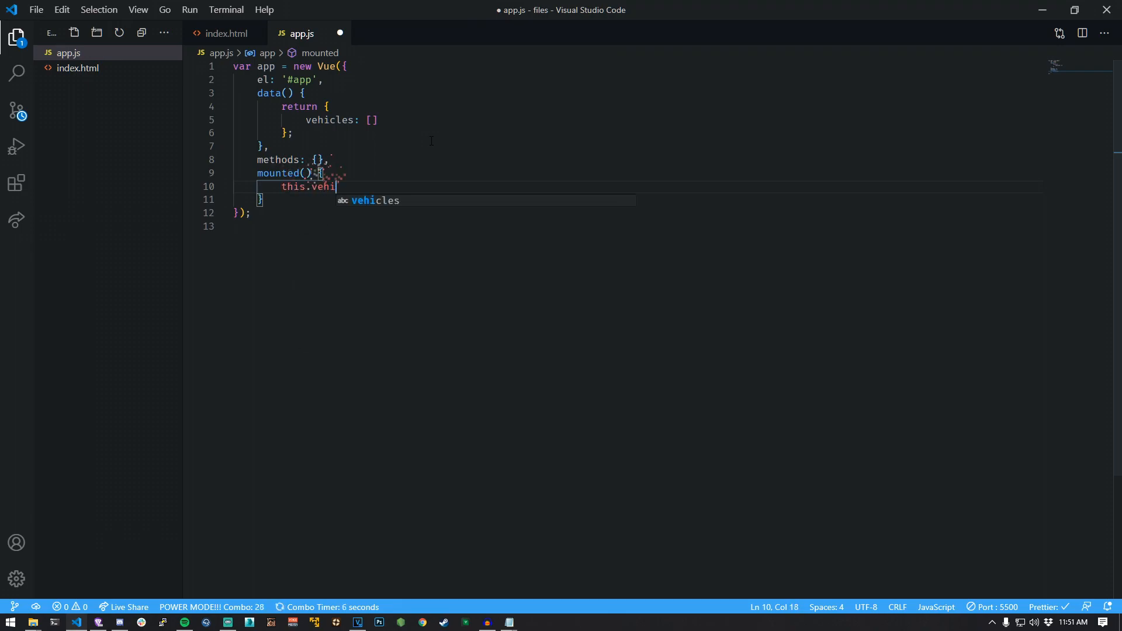
type("cles = ['vehicle1'")
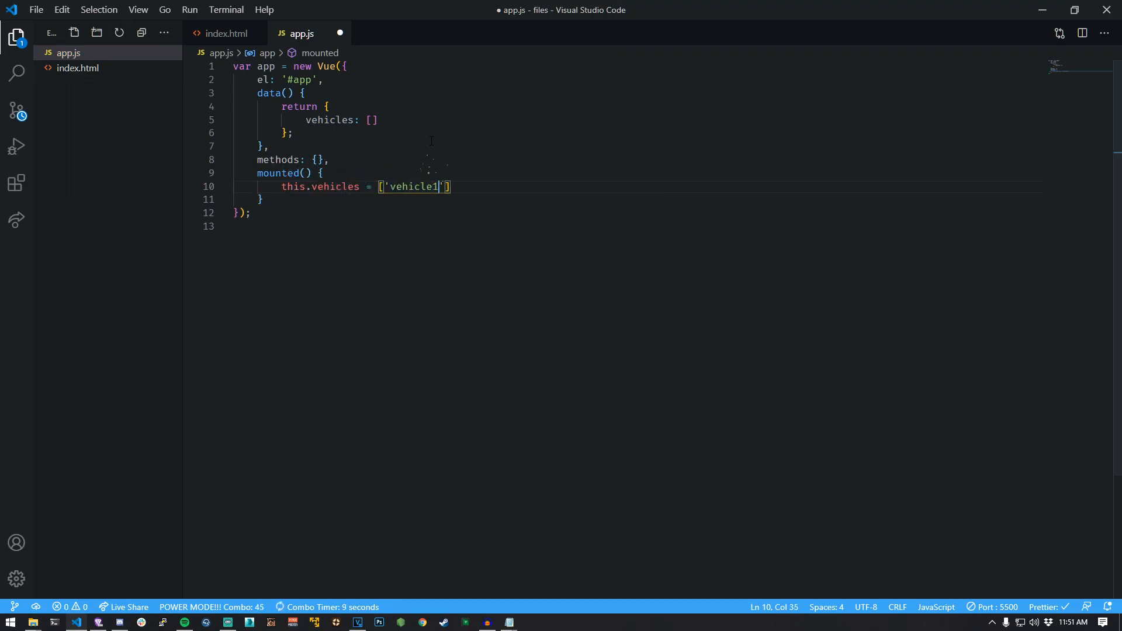
type(", 'vehicle2', 'vehicle3', 'vehicle4")
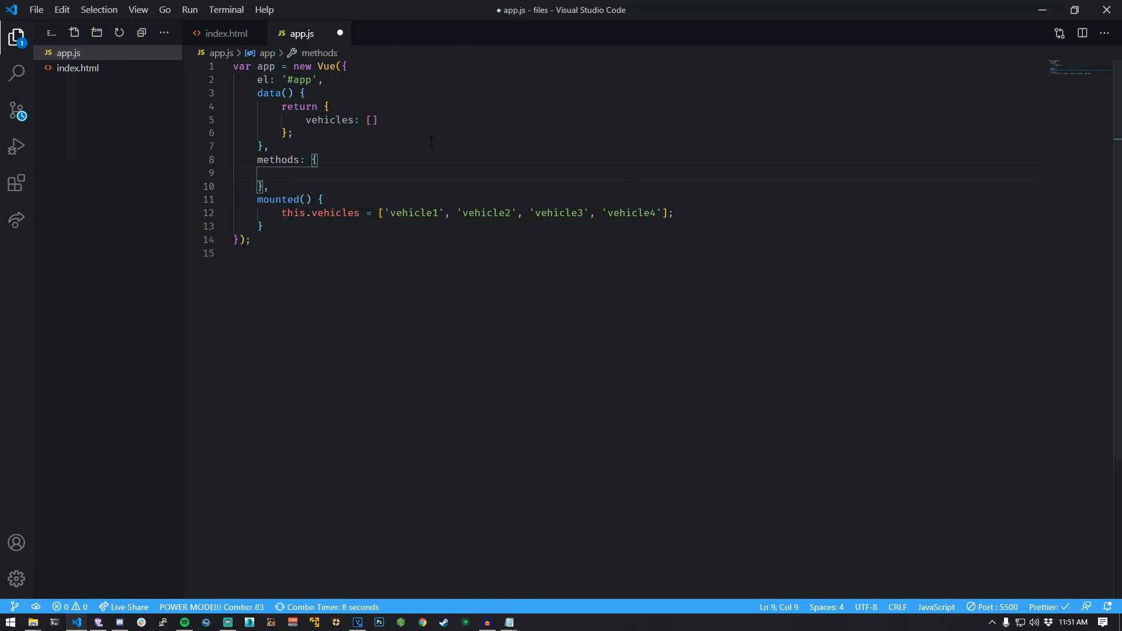
type("selectVehicle(value) {")
type("console.log(`You have selec")
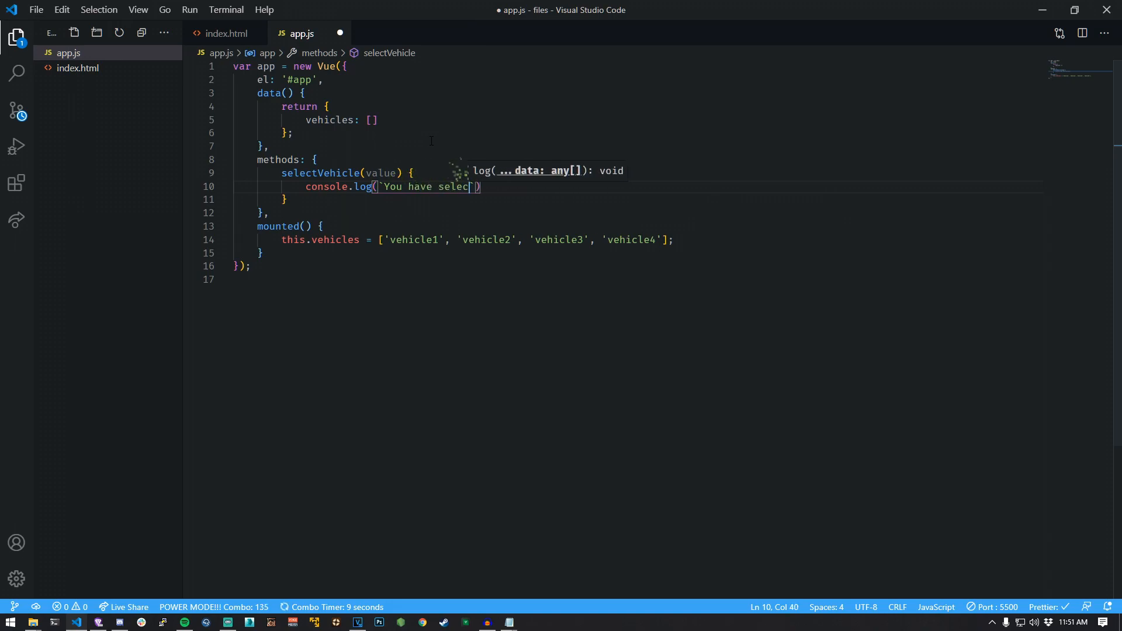
Finish the console.log template string with ${value} and begin the vehicle element in index.html
type("ted vehicle: ${value}`);")
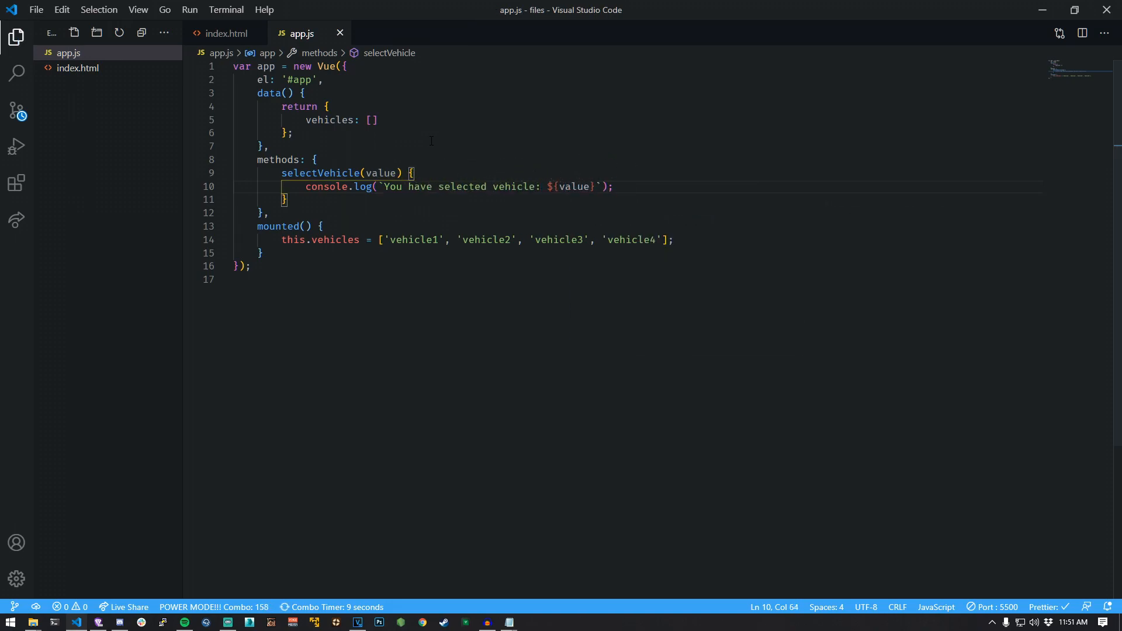
left_click(225, 33)
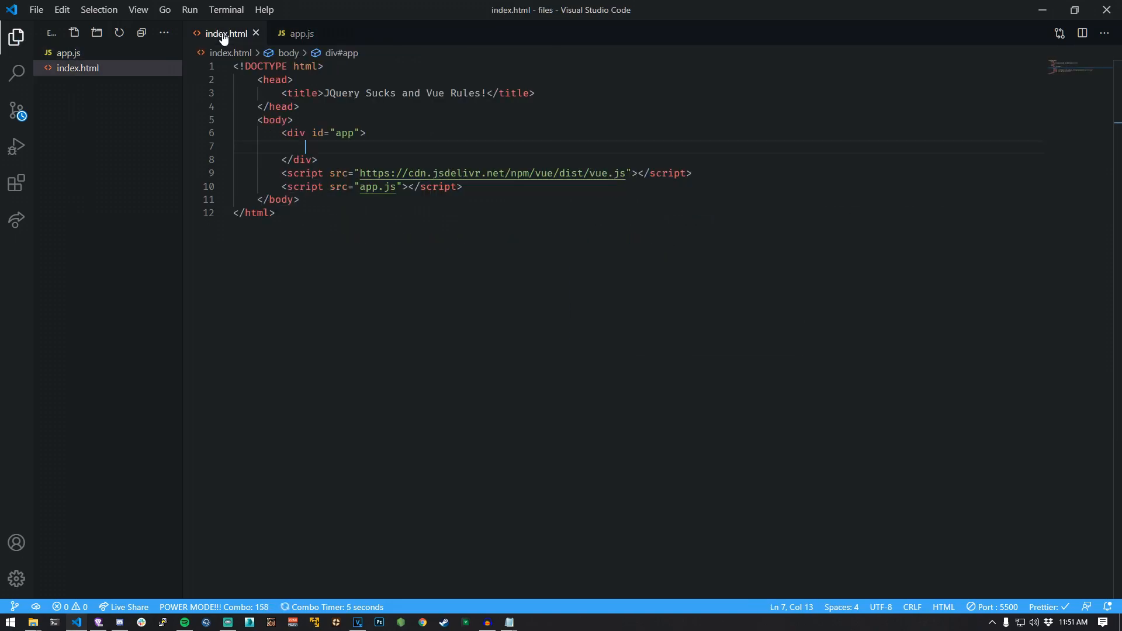
type("<div class=\"vehicle\">")
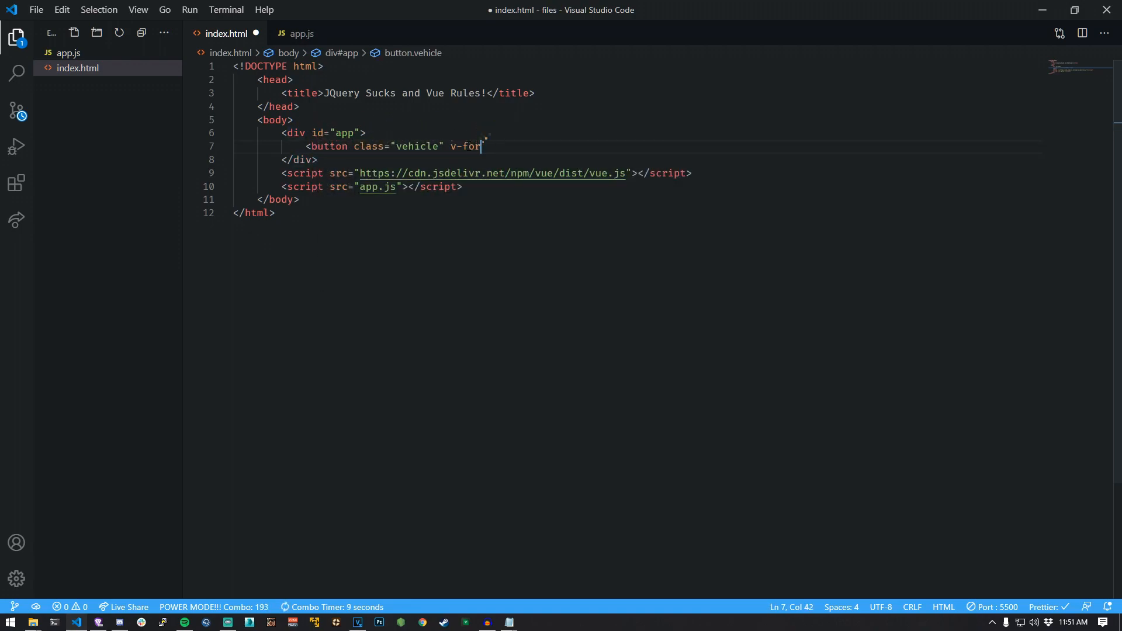
type("=\"(vehicle, ind")
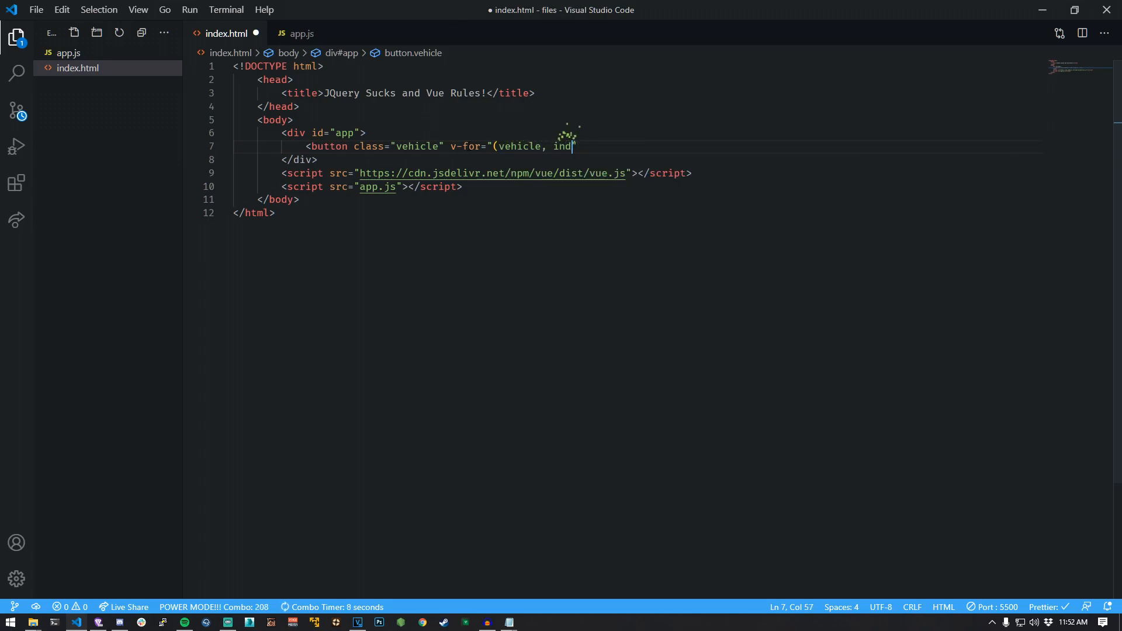
Complete v-for="(vehicle, index) in vehicles" with :key="index", checking selectVehicle's name in app.js
type("ex) in vehicles")
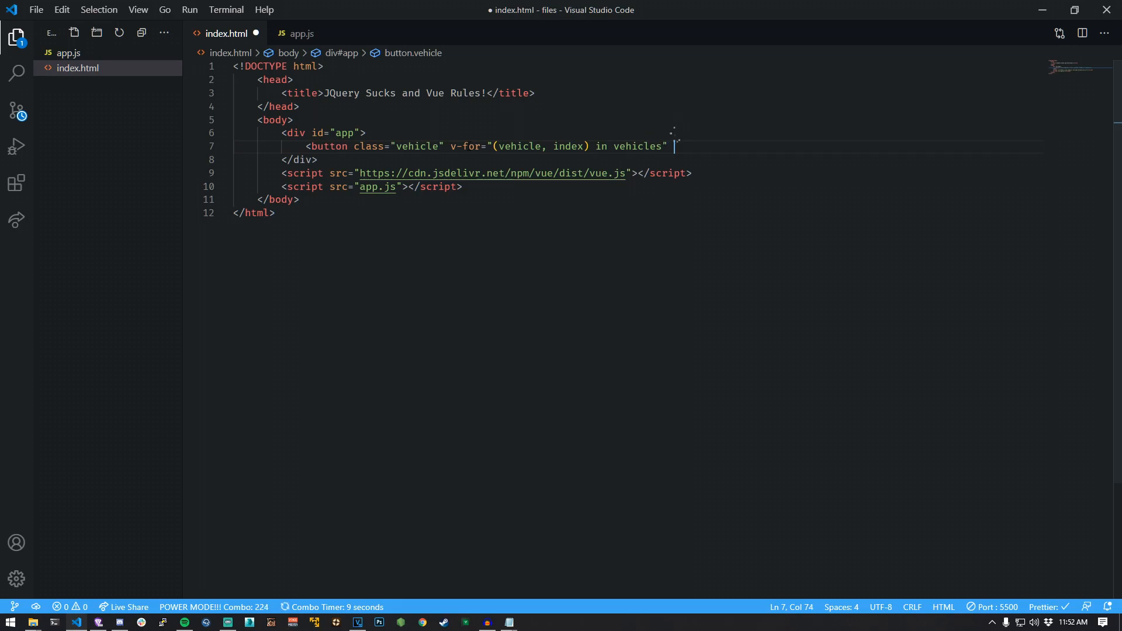
type(":key=\"index\">")
type("{{}}")
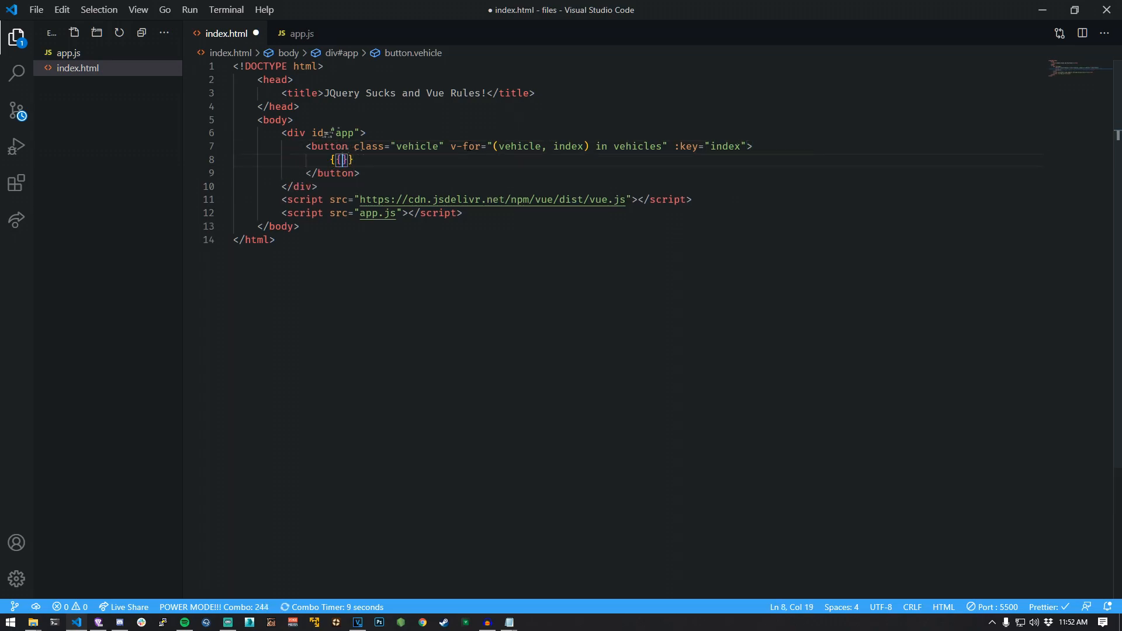
left_click(302, 32)
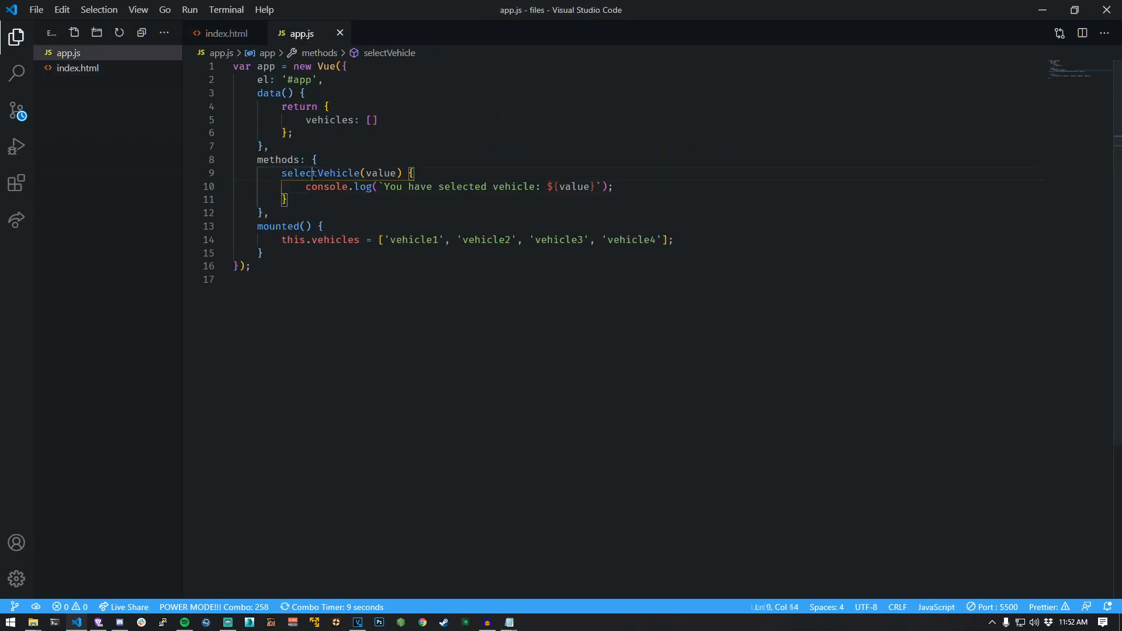
left_click(226, 34)
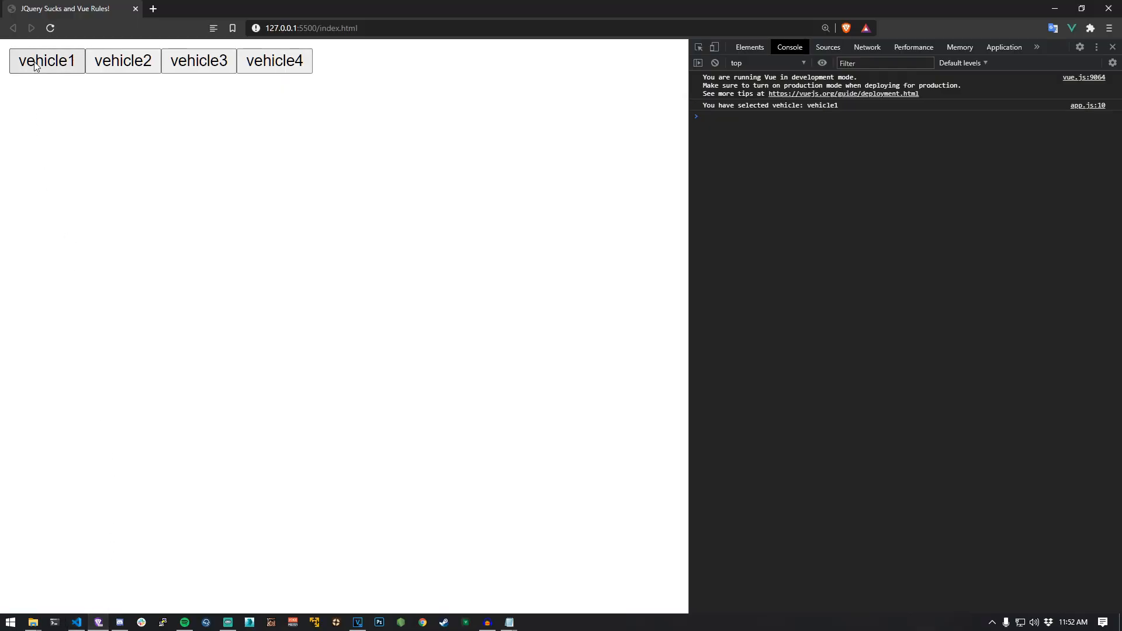
Select the remaining vehicle buttons through vehicle4 so each logs its selection message
left_click(199, 60)
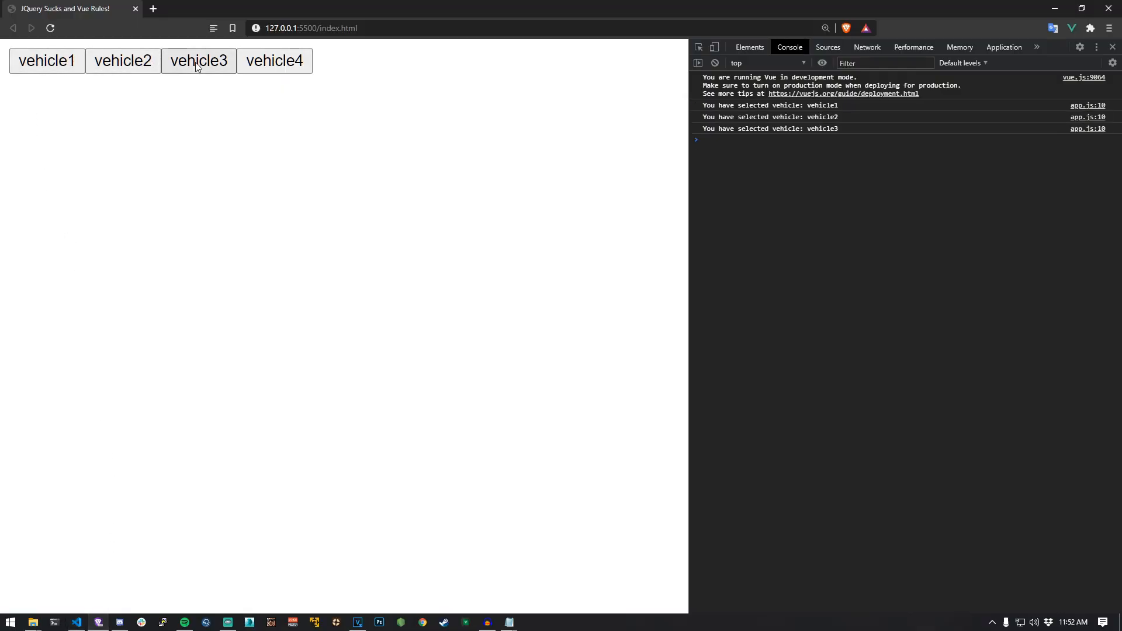
left_click(273, 61)
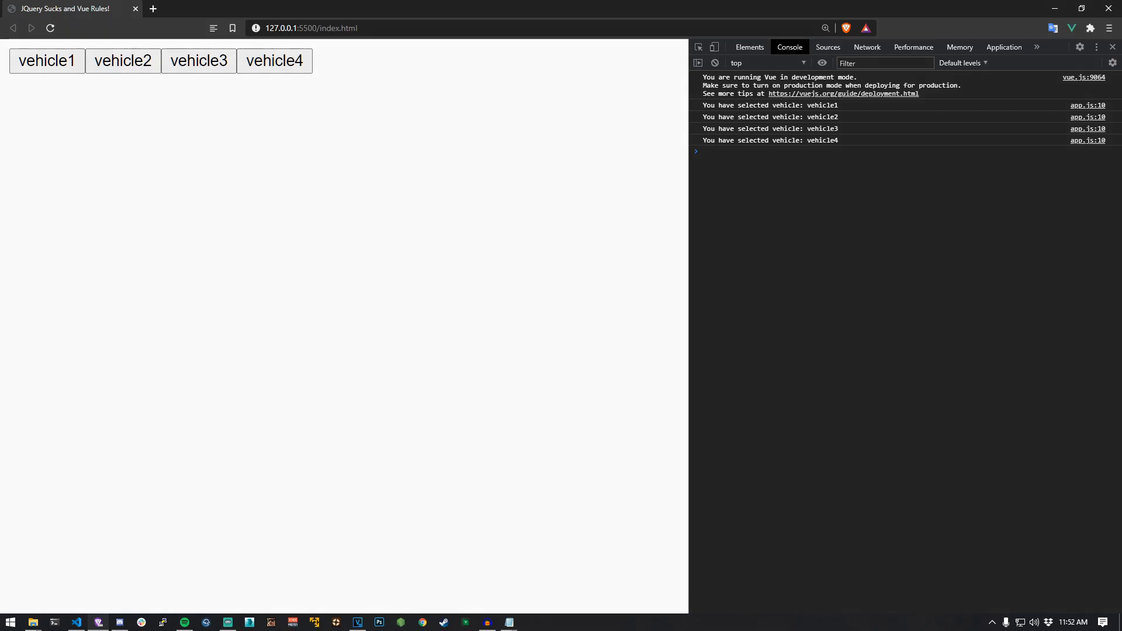